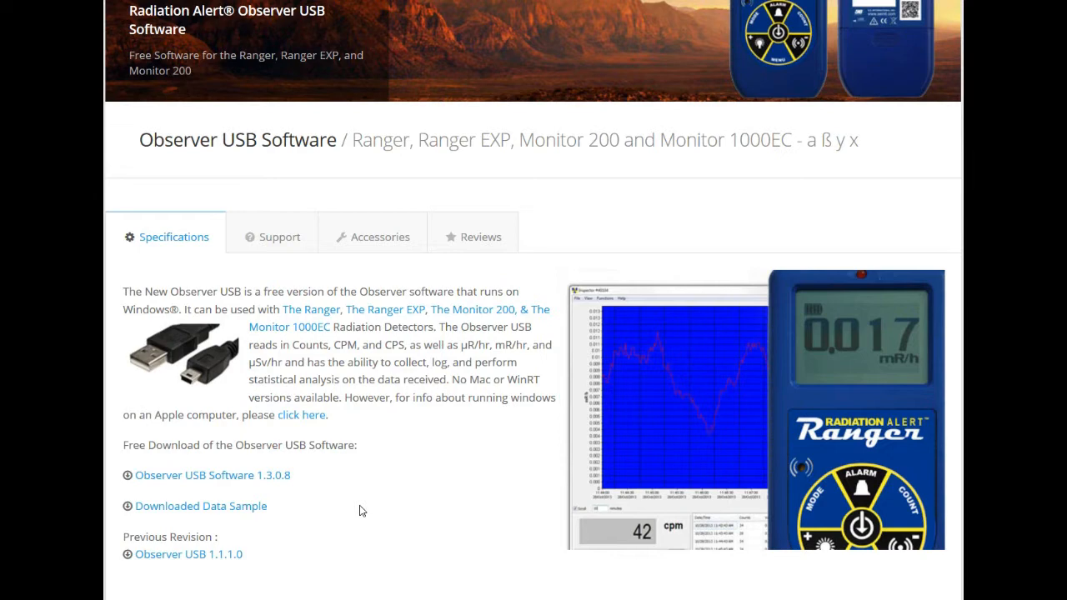
Download the Observer USB Software 1.3.0.8 zip from the Radiation Alert page and open it.
left_click(212, 475)
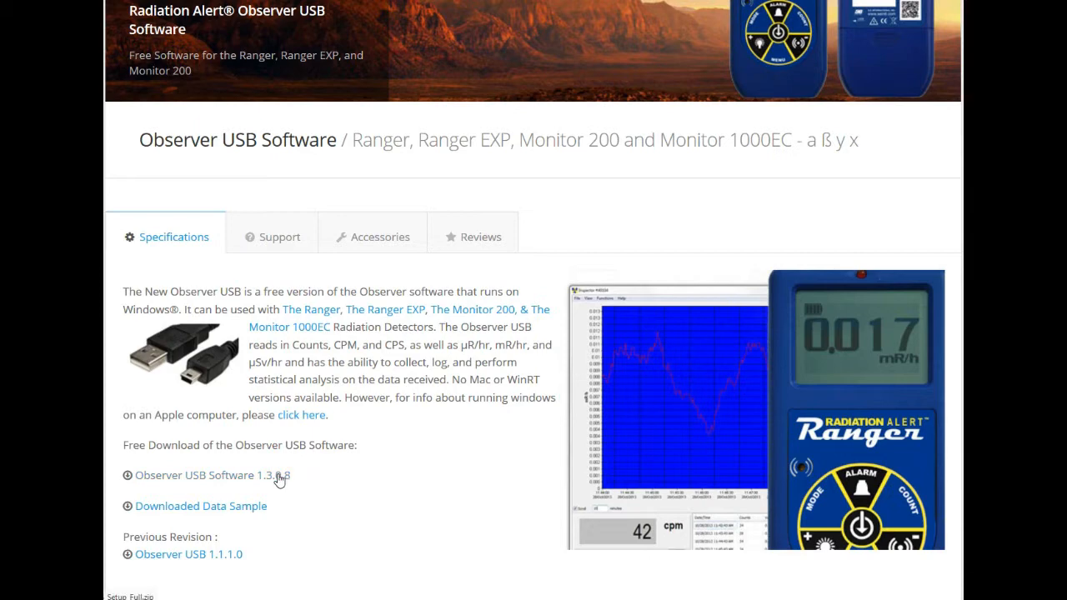
left_click(205, 475)
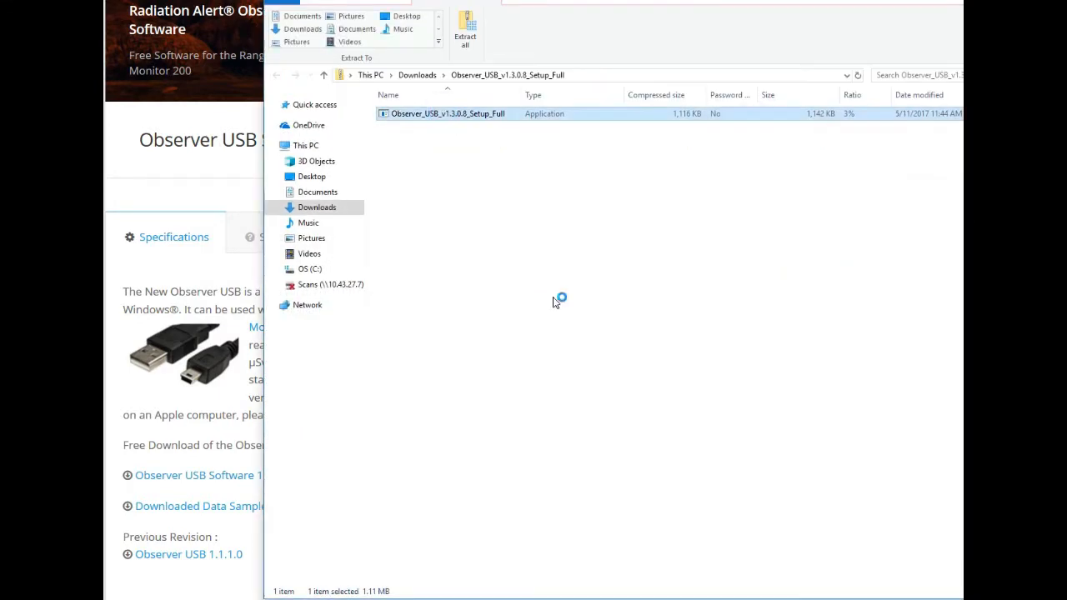
Run Observer_USB_v1.3.0.8_Setup_Full with default options and launch Observer USB on finish.
double_click(447, 113)
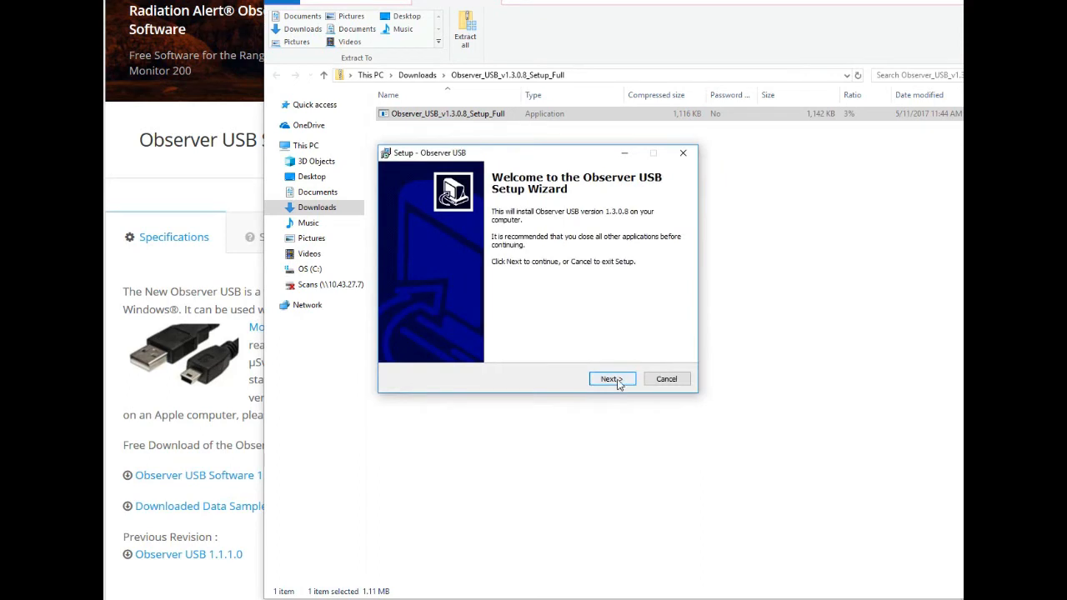
left_click(611, 378)
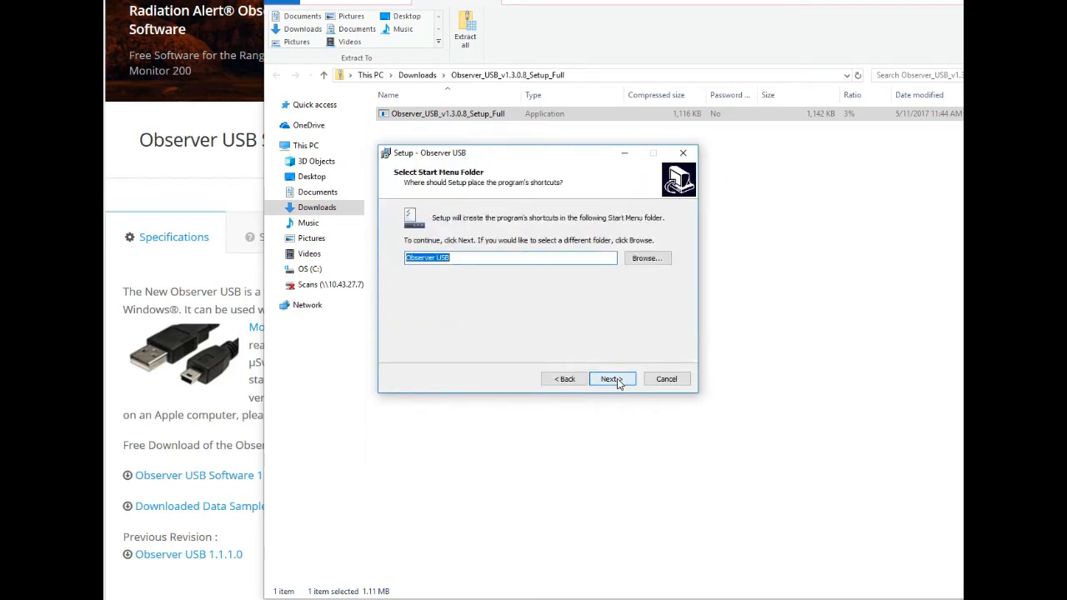
left_click(610, 378)
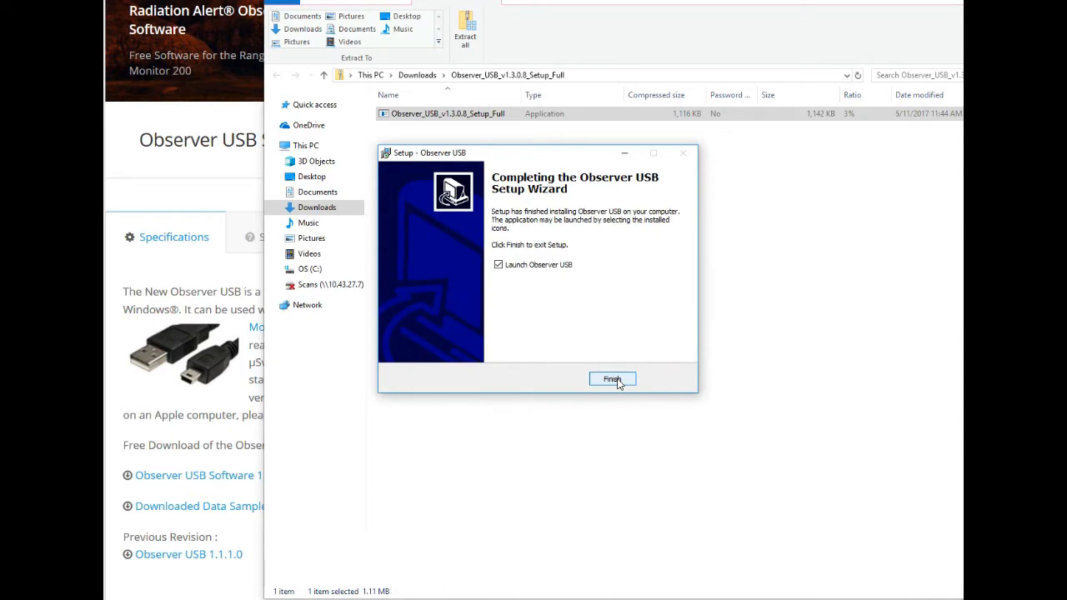
left_click(611, 379)
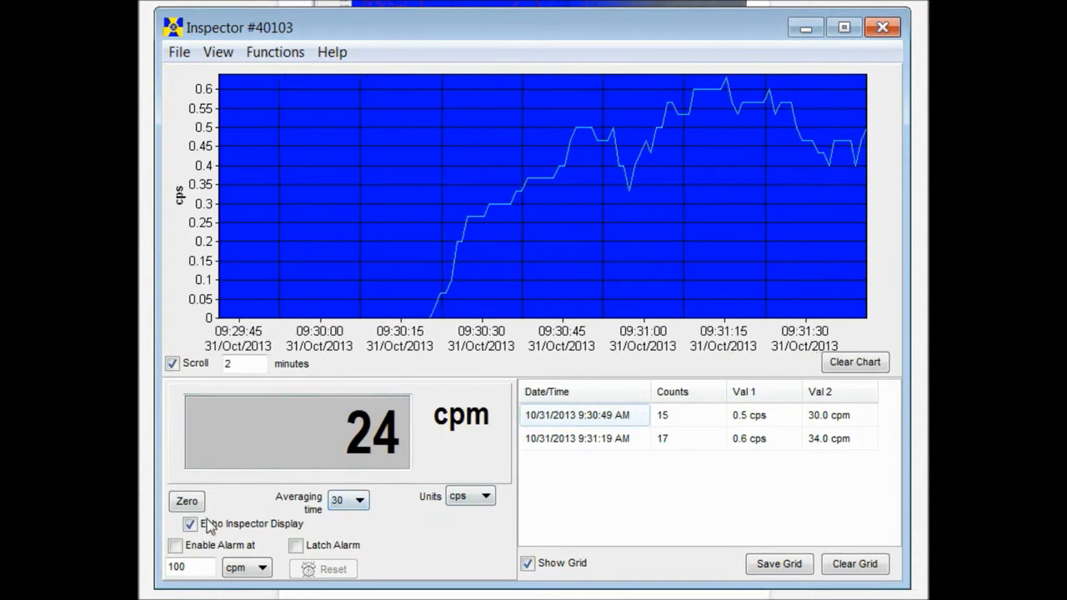
Turn off Echo Inspector Display and cycle units cpm, μR/h, mR/h, ending on μSv/h.
left_click(190, 523)
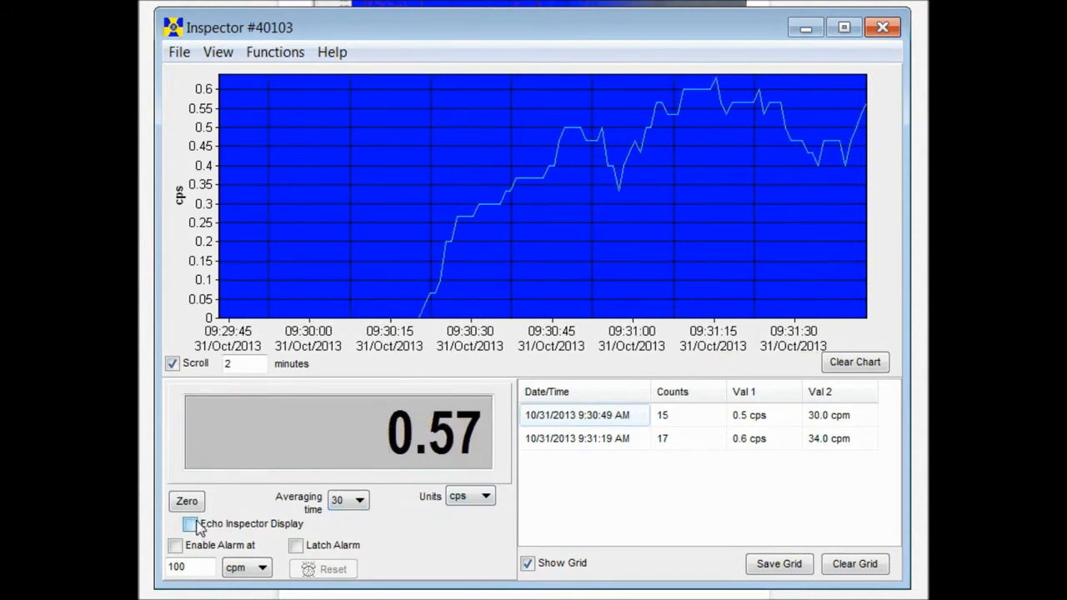
left_click(485, 495)
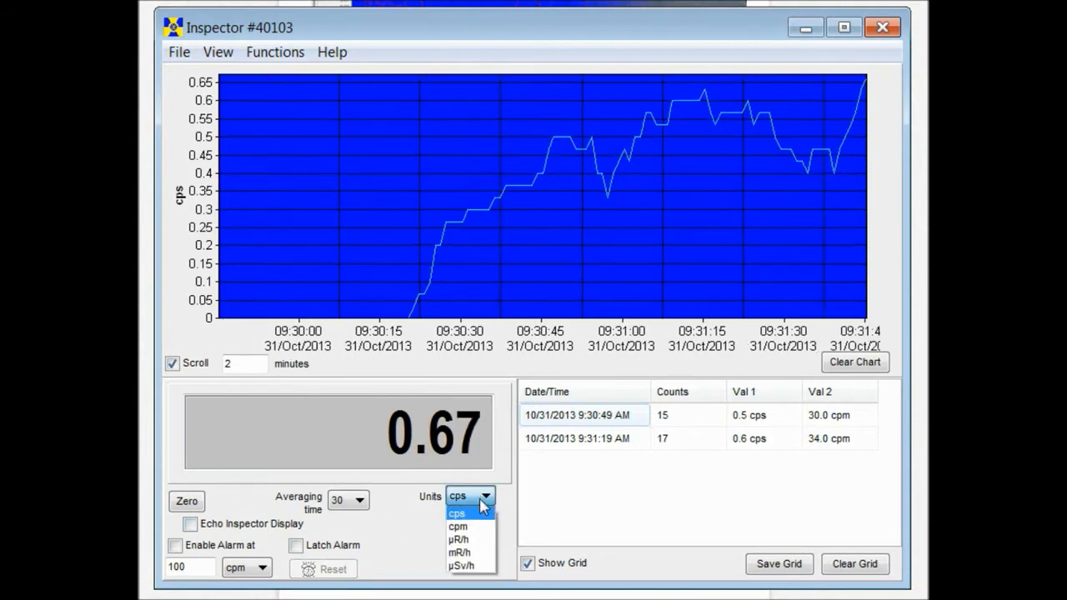
left_click(458, 526)
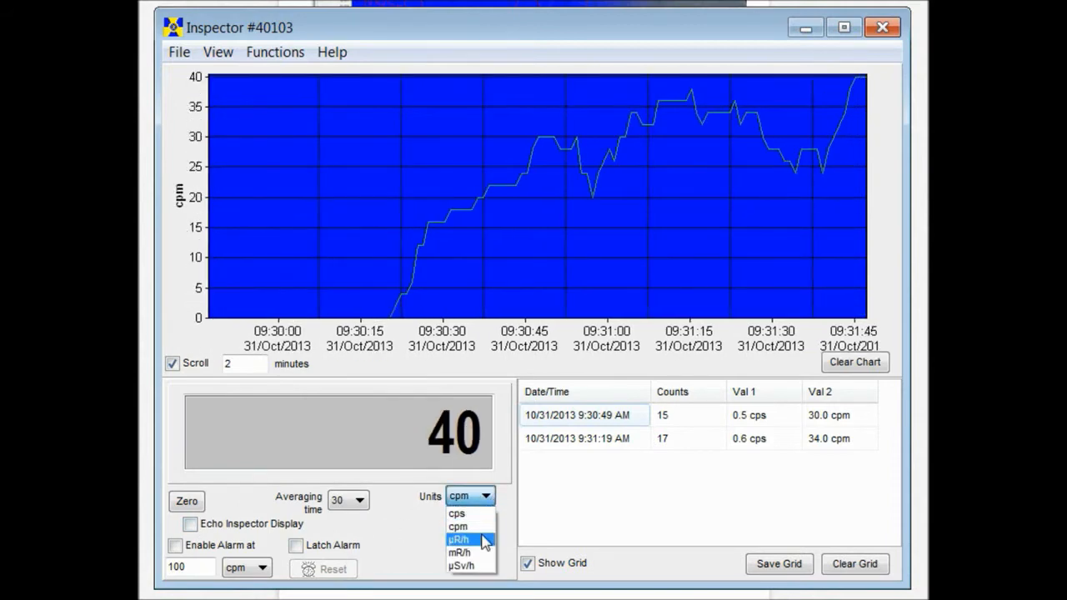
left_click(457, 539)
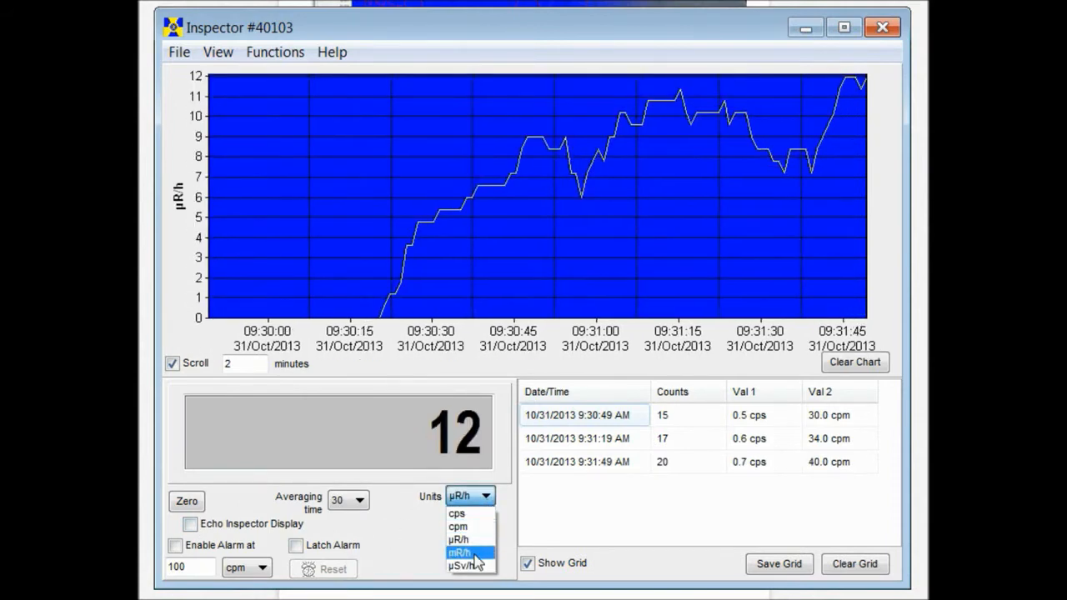
left_click(460, 551)
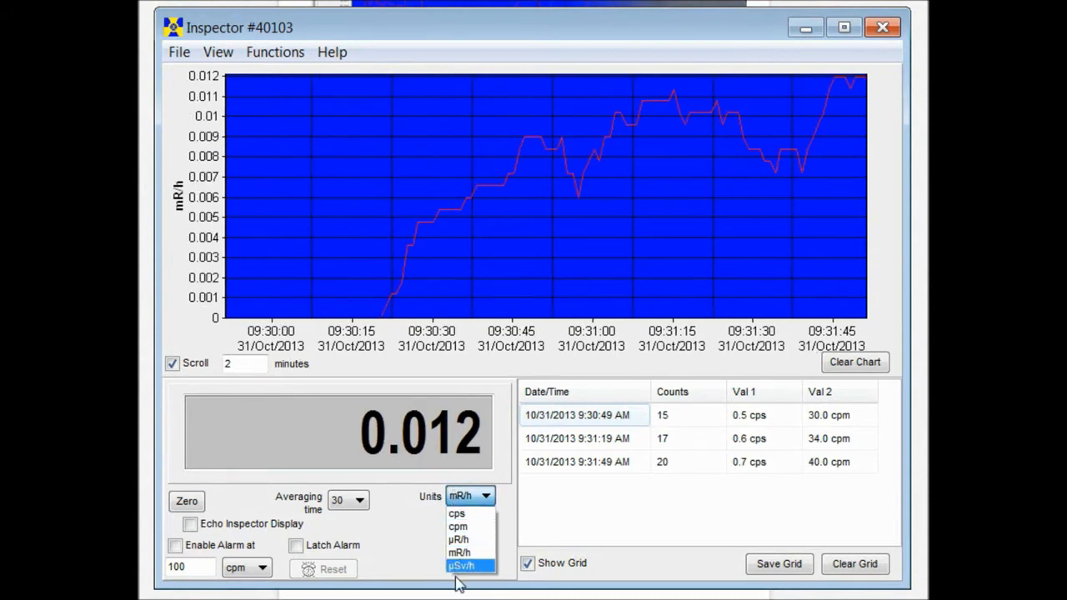
left_click(462, 566)
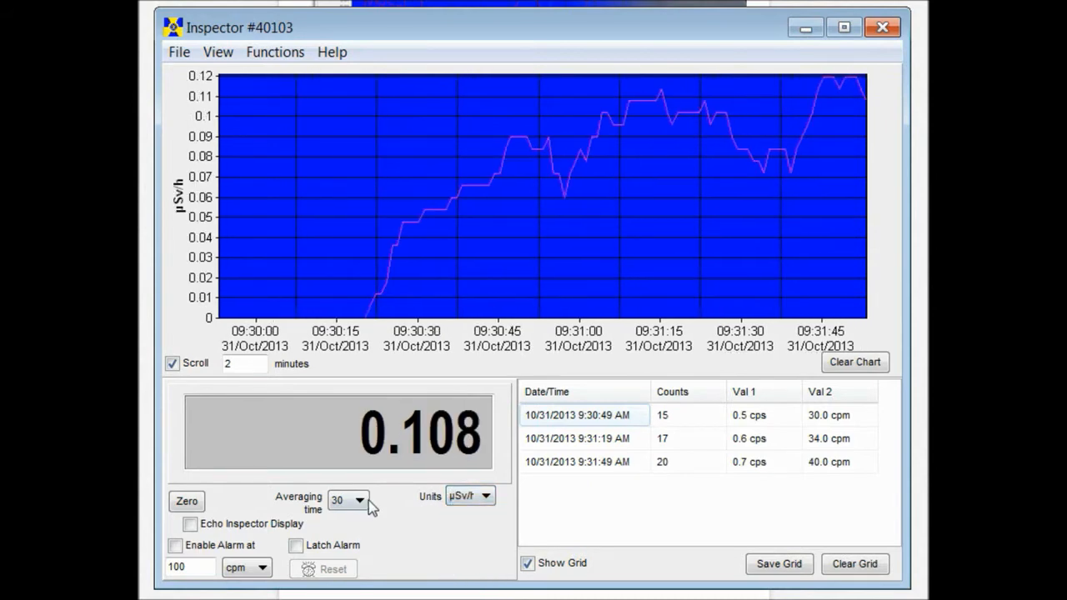
left_click(359, 500)
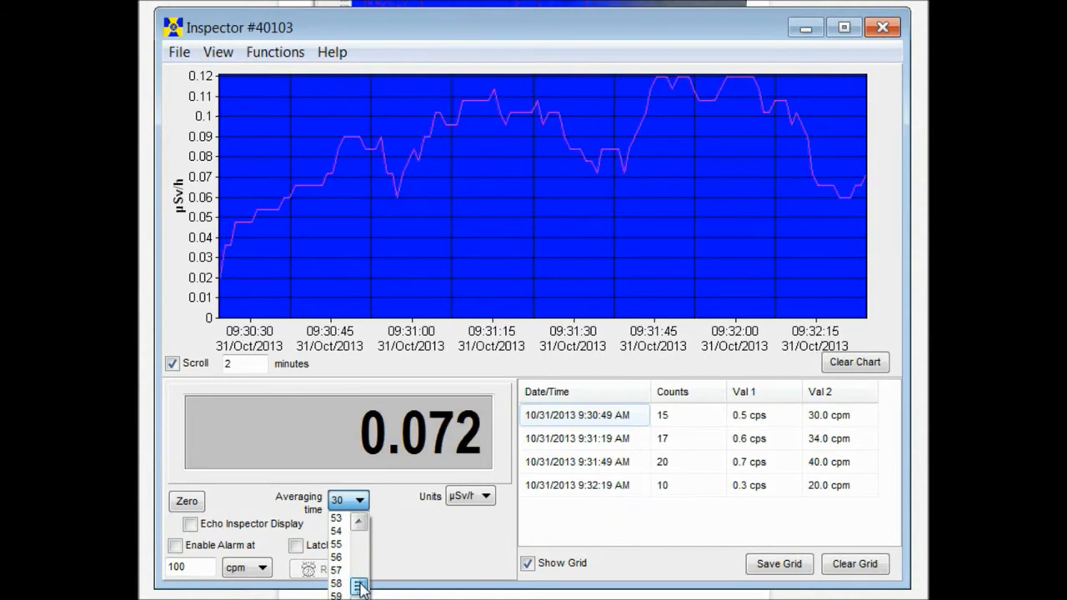
left_click(336, 517)
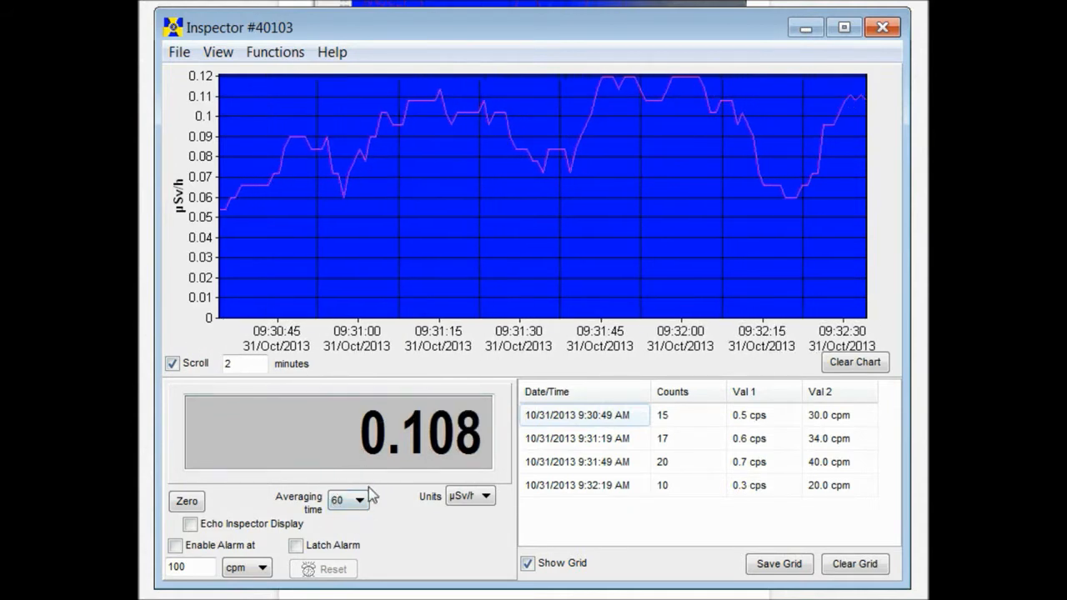
left_click(358, 500)
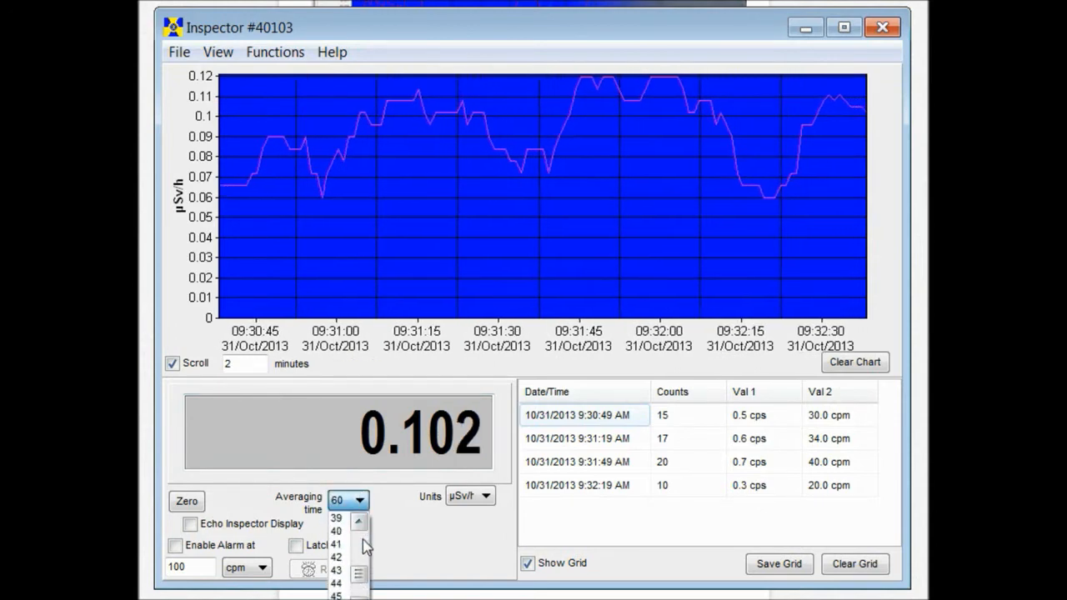
scroll("down", 3)
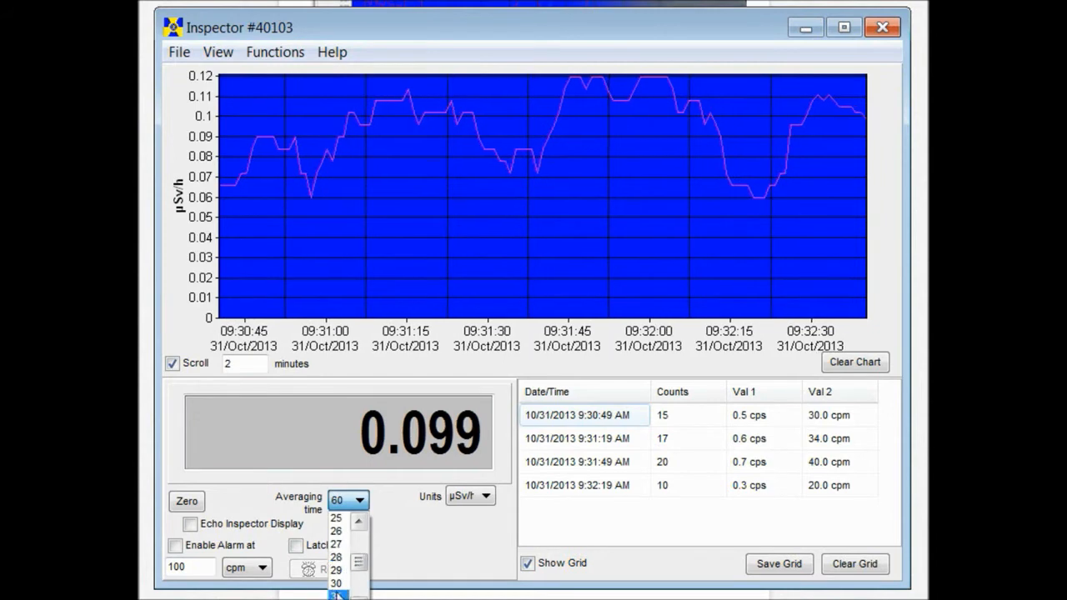
left_click(335, 583)
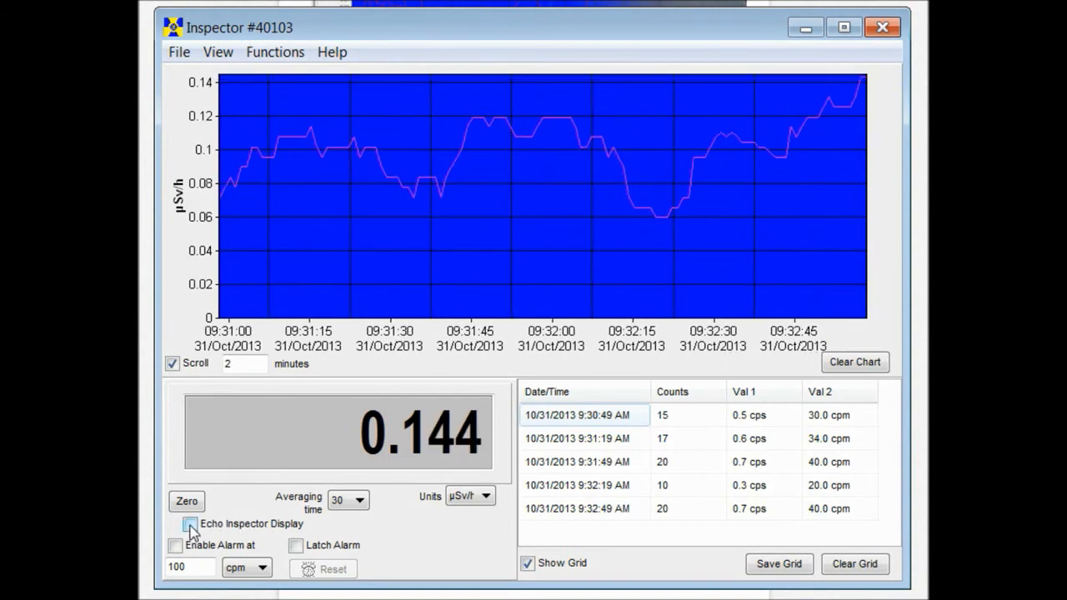
Turn Echo Inspector Display back on so the meter reads 0.013 mR/h.
left_click(190, 524)
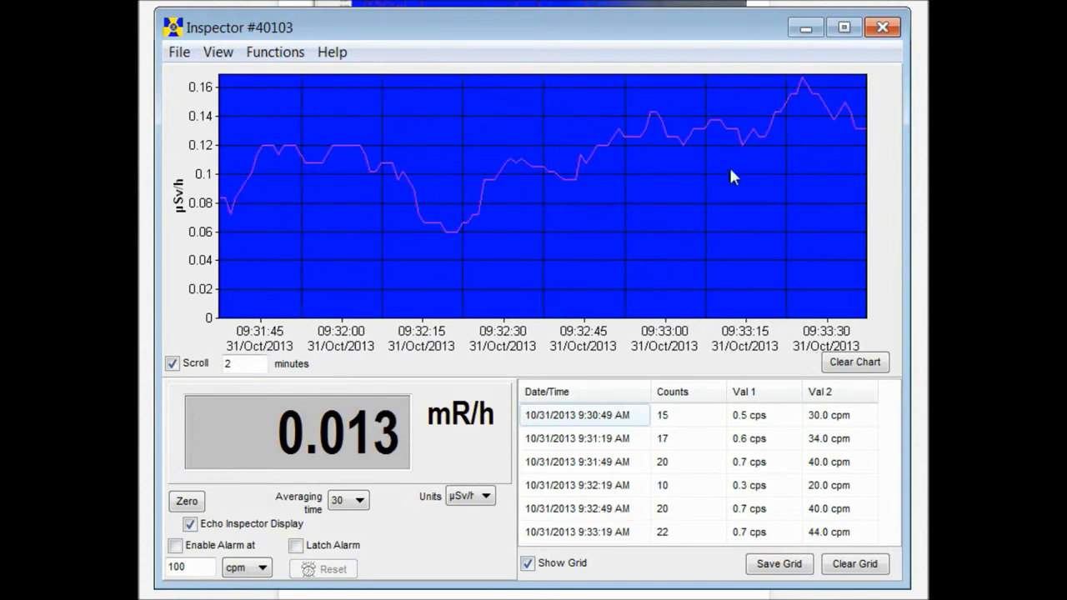
mouse_move(758, 171)
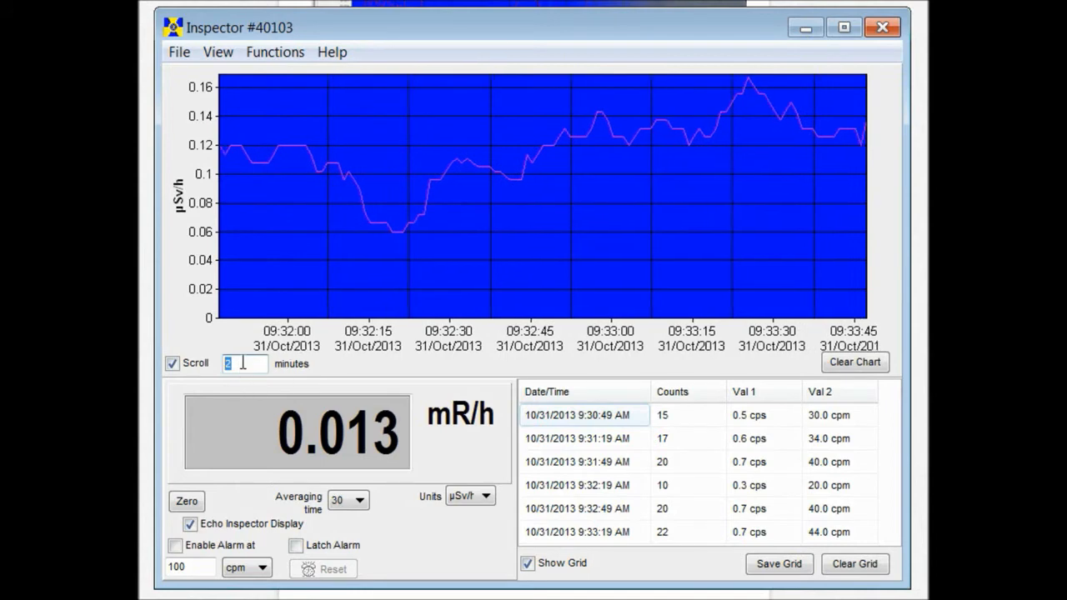
Set the chart span to 10 minutes and turn off chart auto-scroll.
type("10")
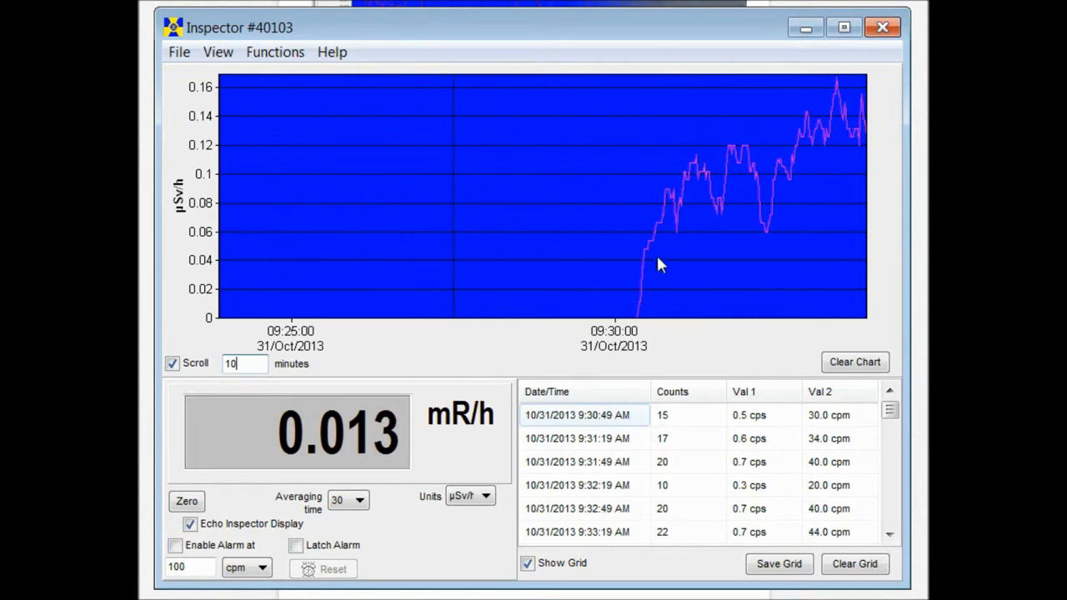
mouse_move(631, 252)
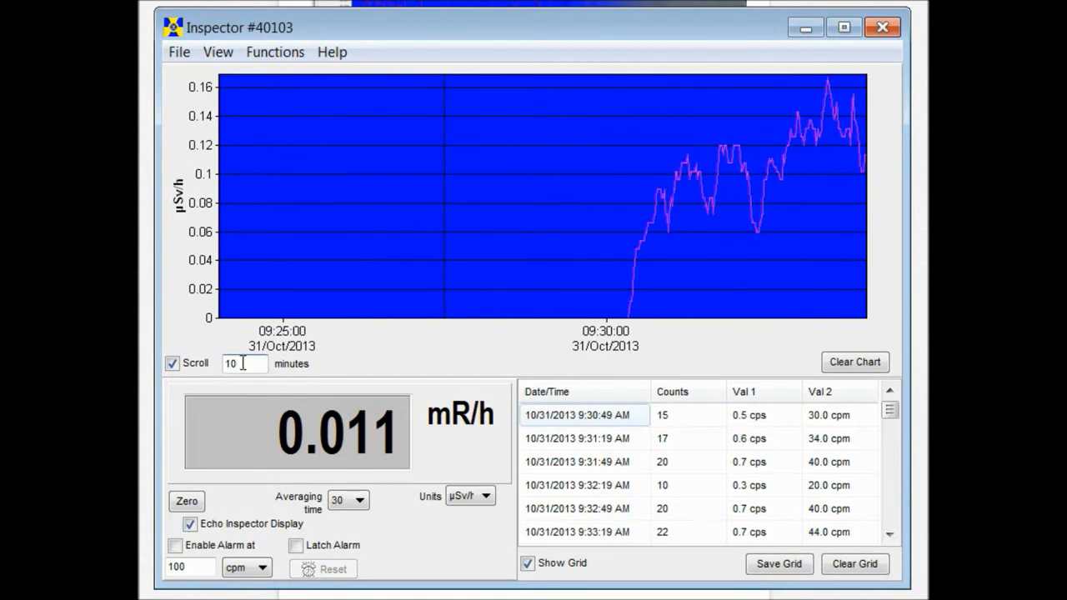
left_click(172, 363)
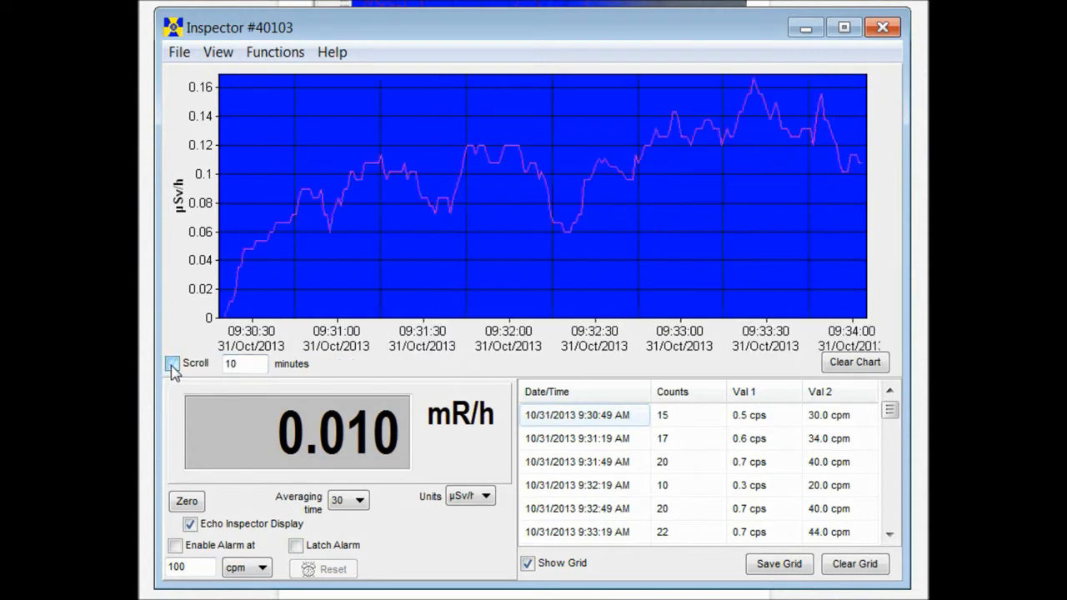
left_click(172, 363)
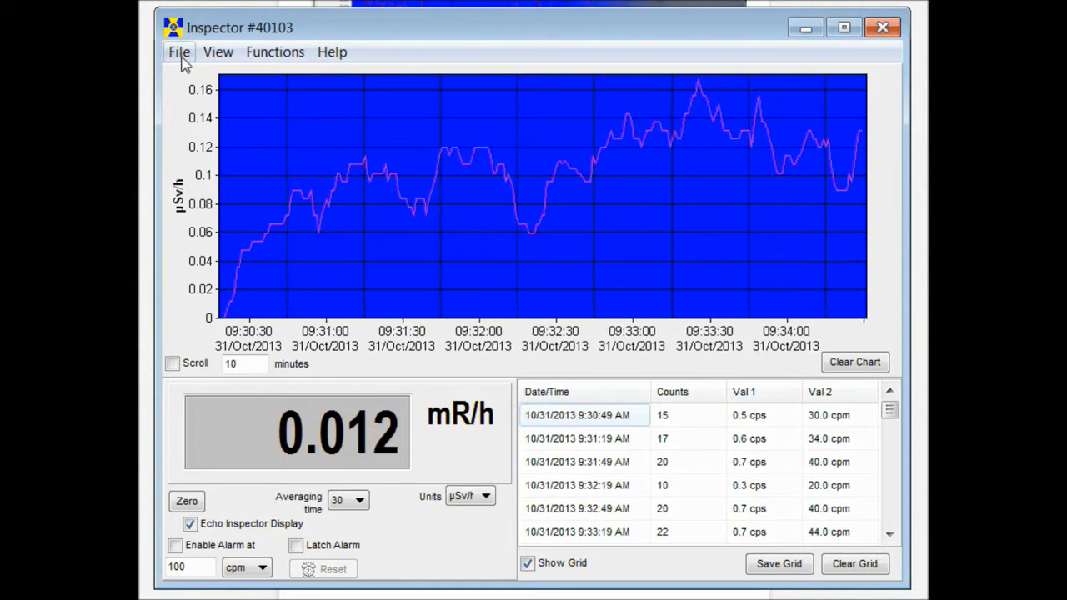
left_click(178, 52)
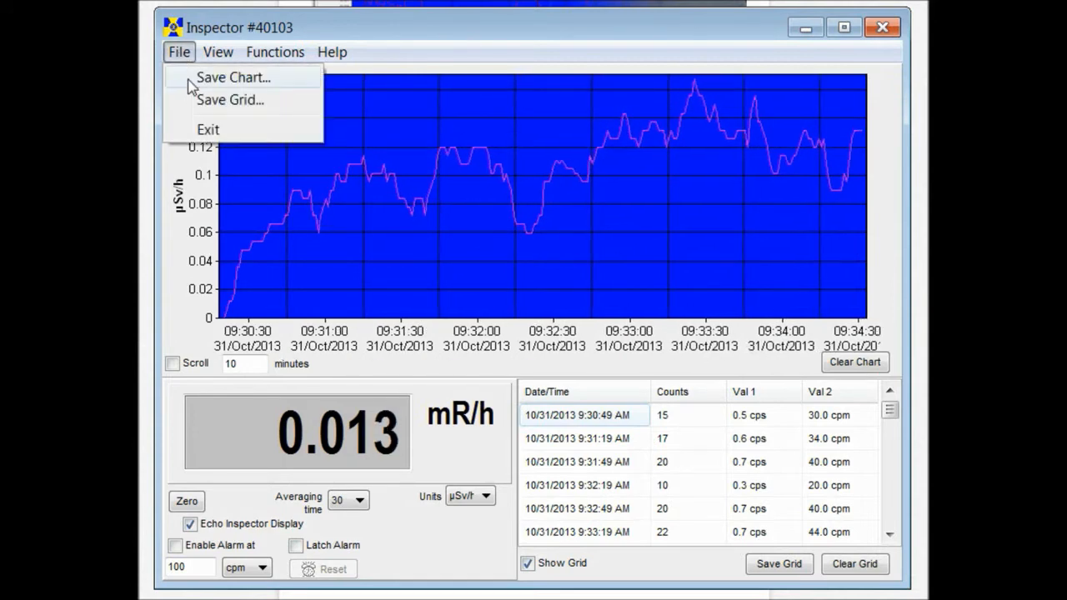
mouse_move(230, 100)
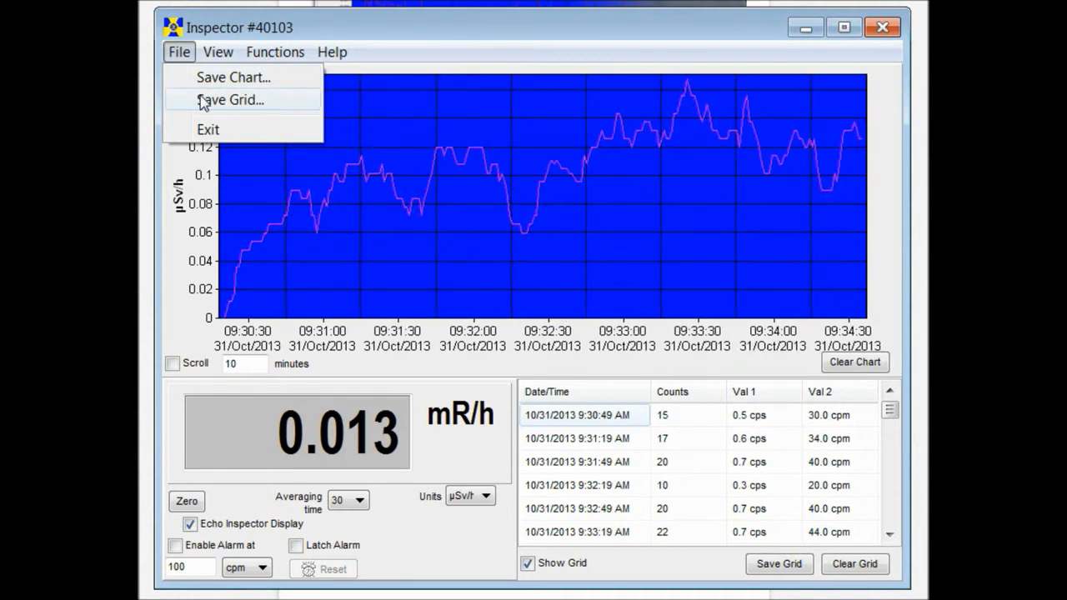
left_click(217, 52)
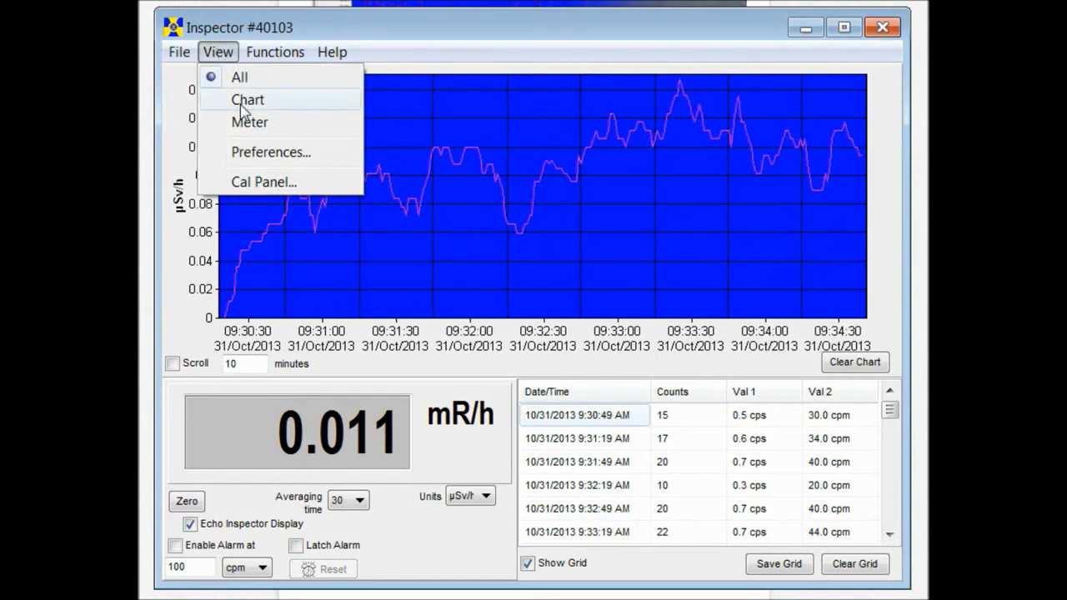
left_click(247, 99)
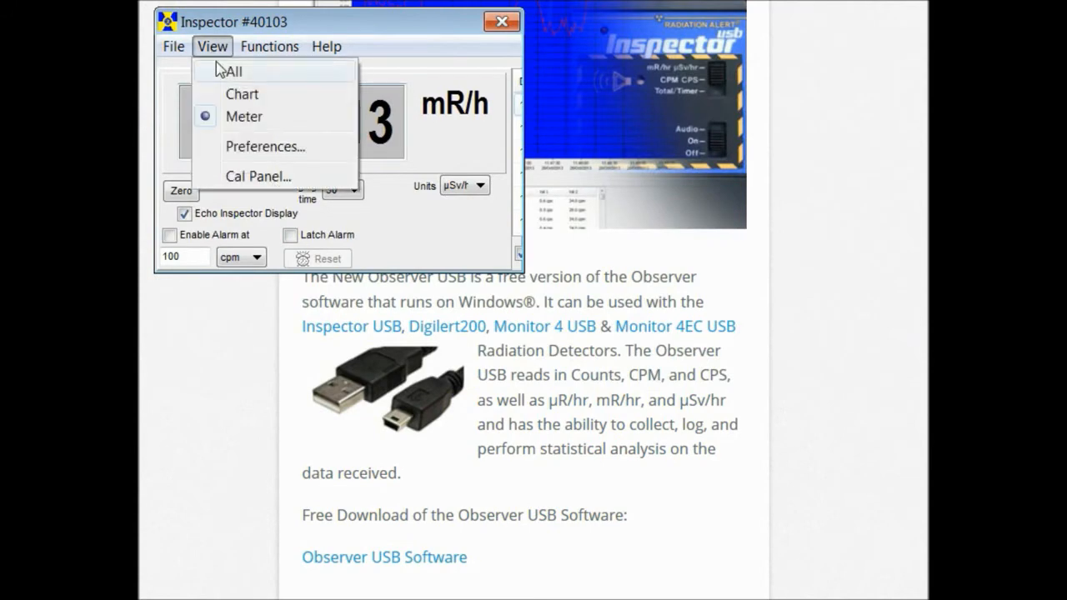
left_click(233, 70)
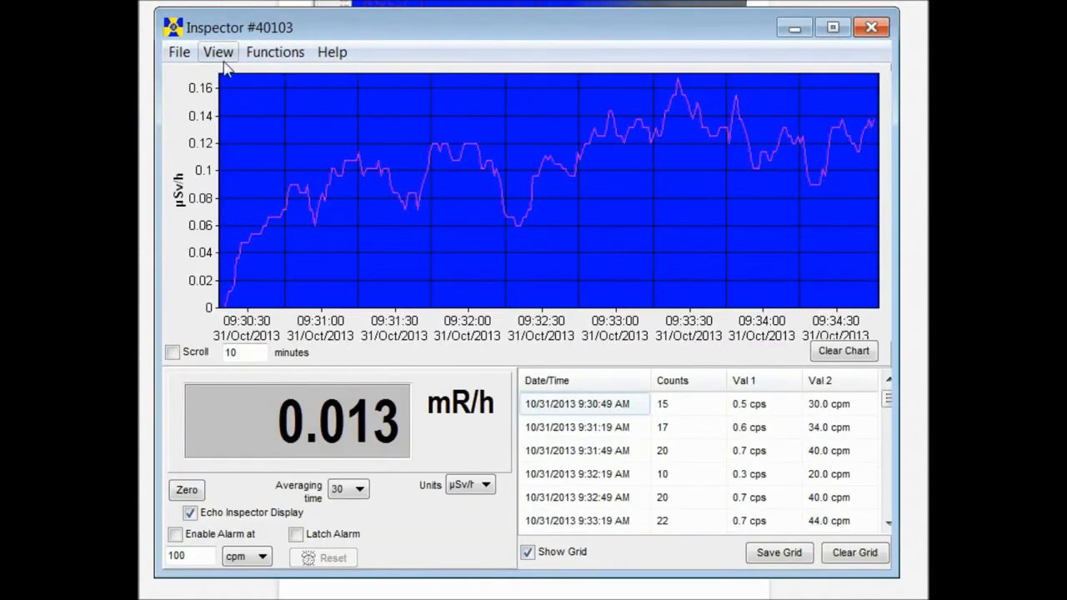
left_click(217, 52)
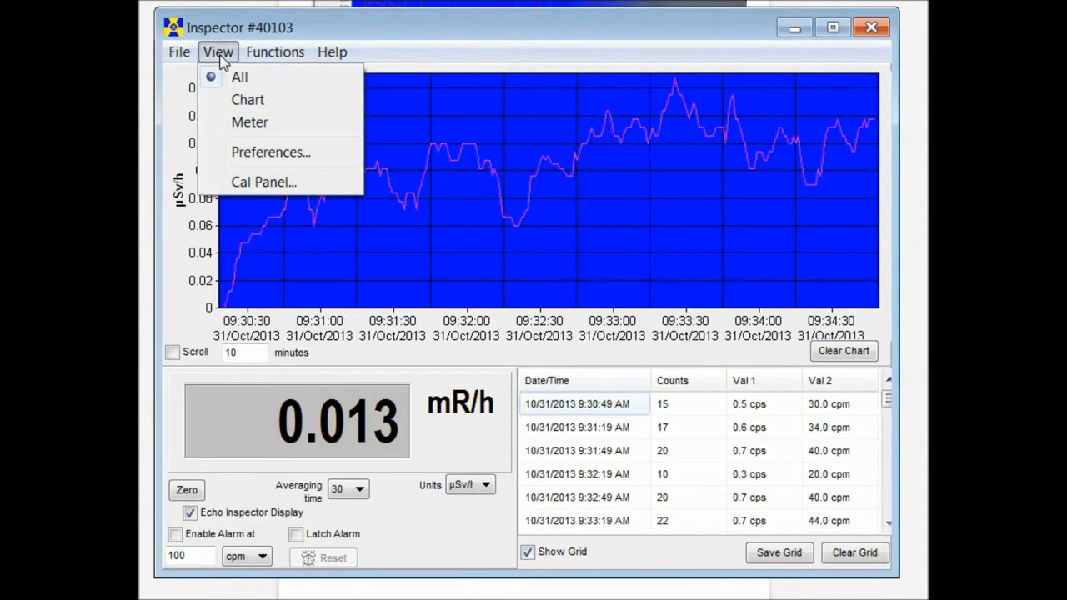
In Preferences, turn on automatic chart saving and clearing every 60 minutes.
left_click(270, 151)
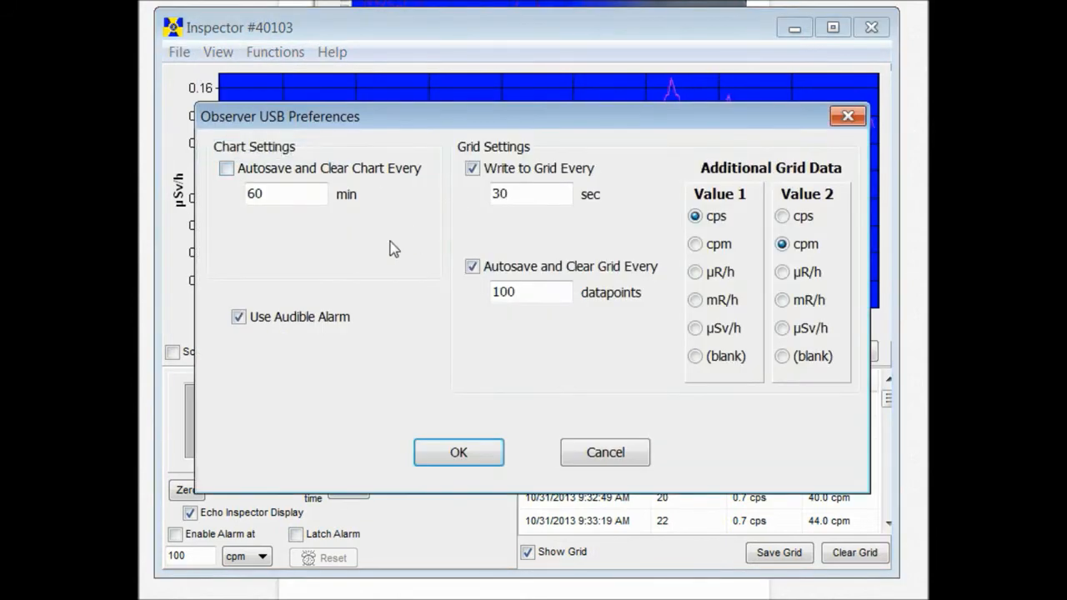
left_click(286, 193)
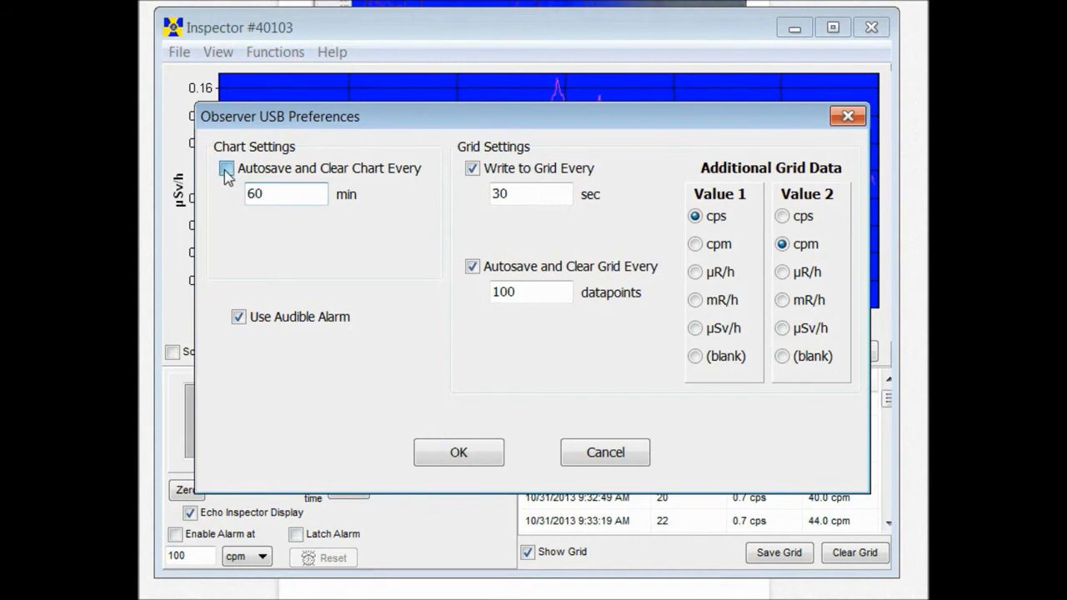
left_click(226, 167)
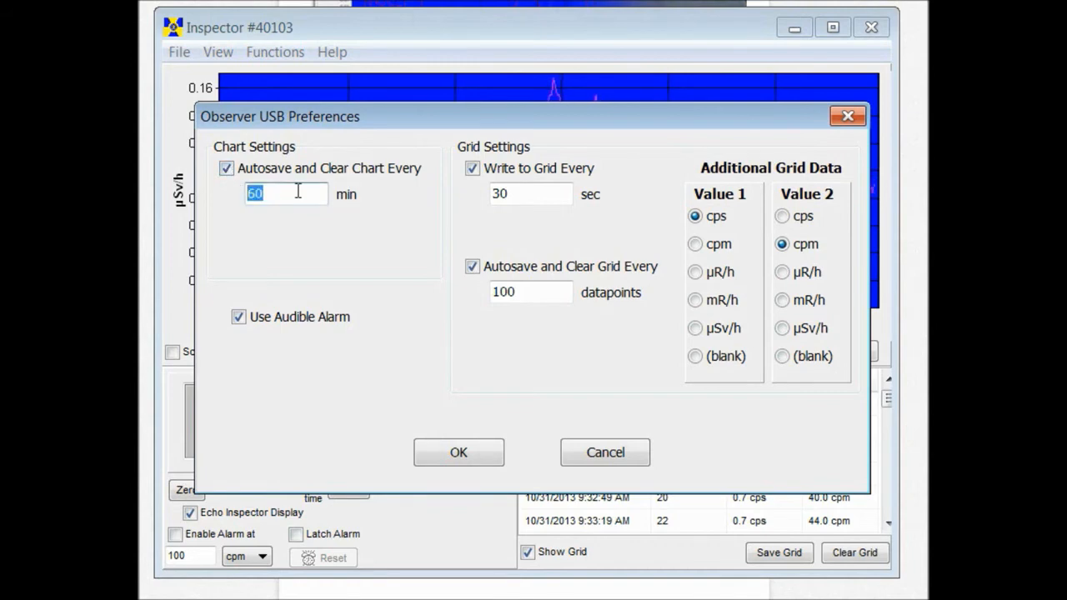
type("120")
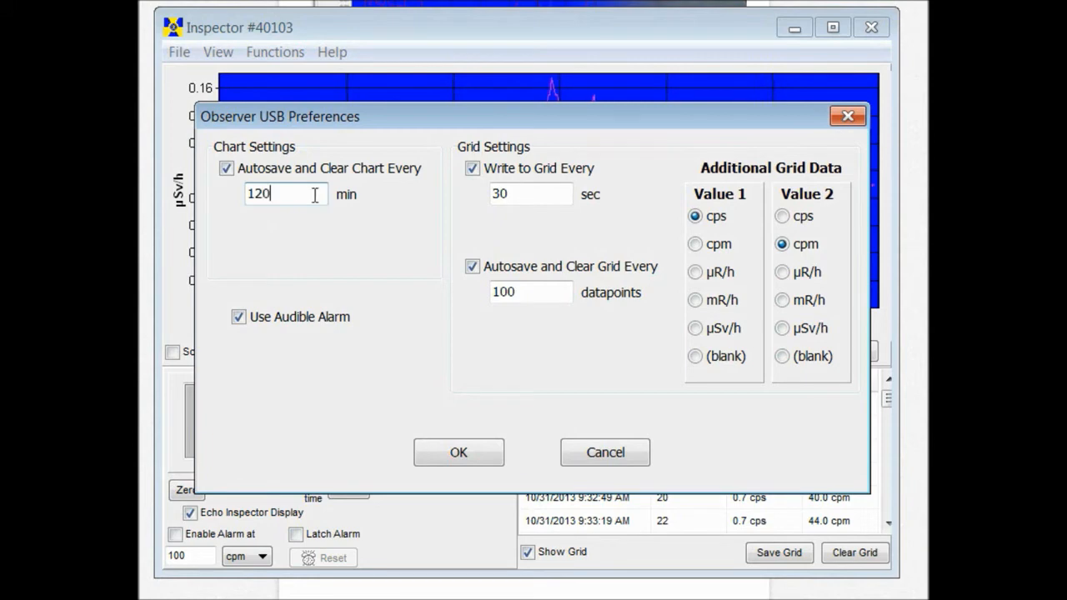
type("60")
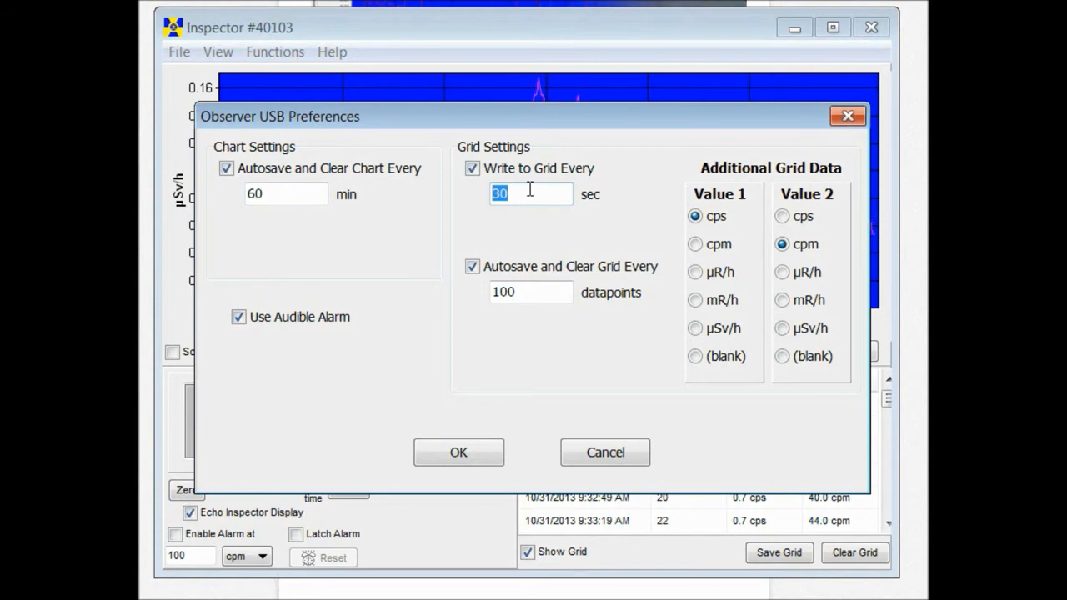
Set the grid write interval and the extra grid values to mR/h and cps.
left_click(472, 266)
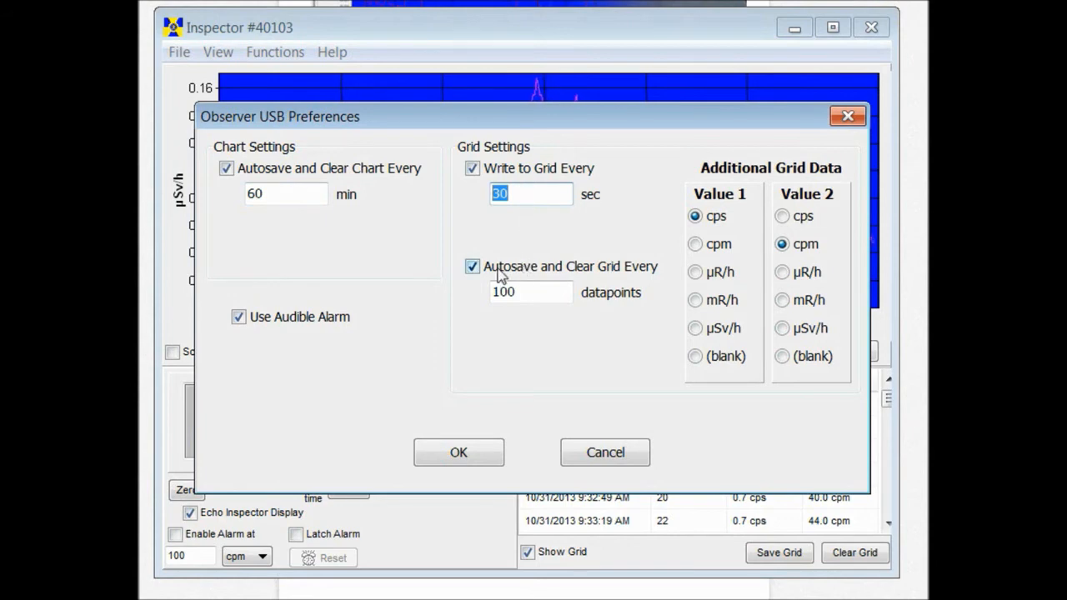
left_click(531, 292)
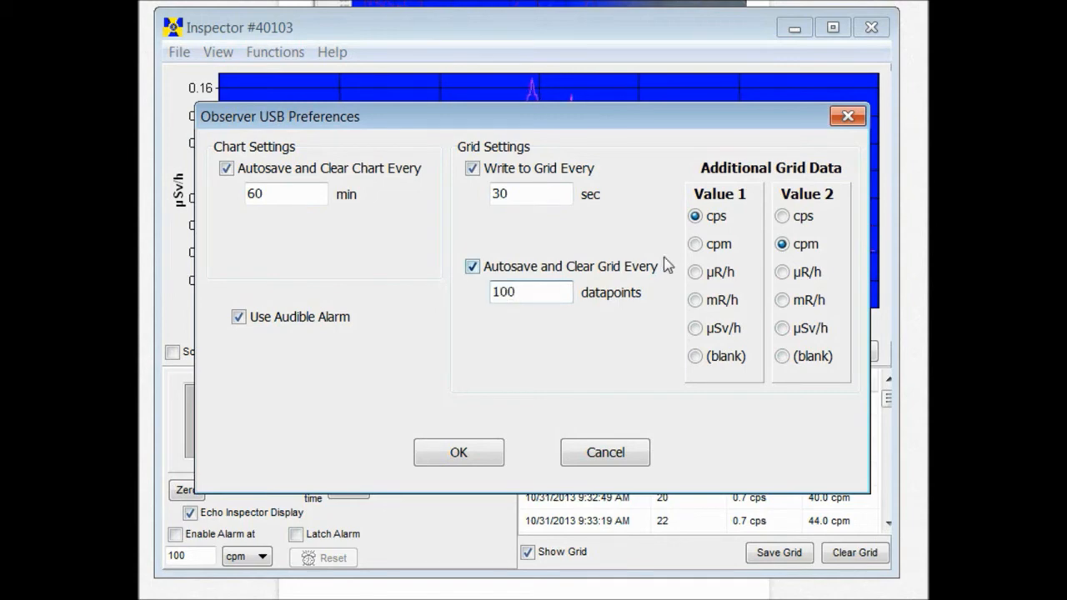
mouse_move(813, 173)
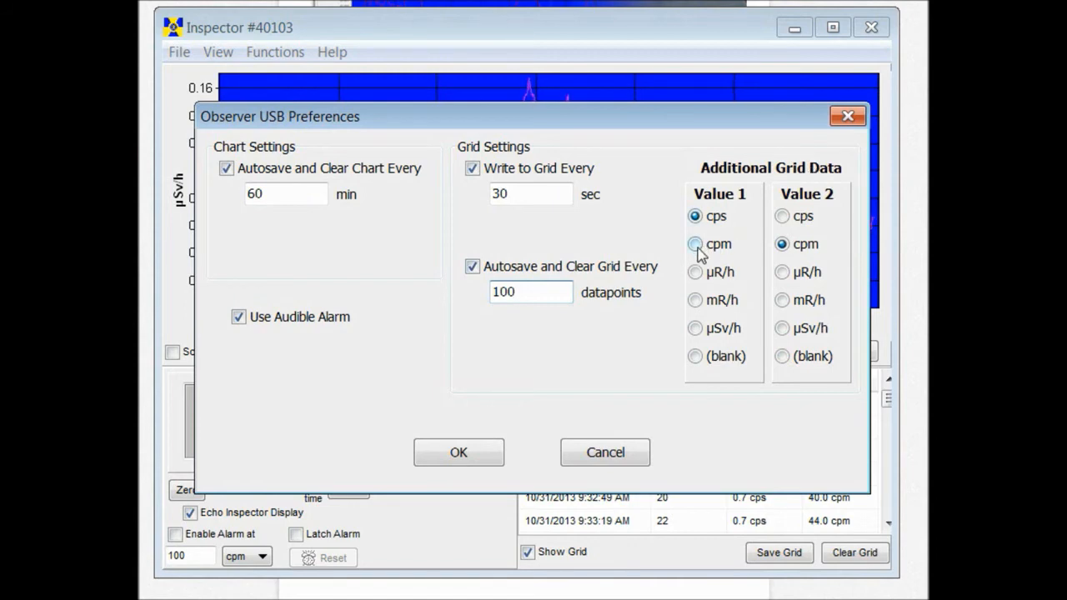
left_click(695, 300)
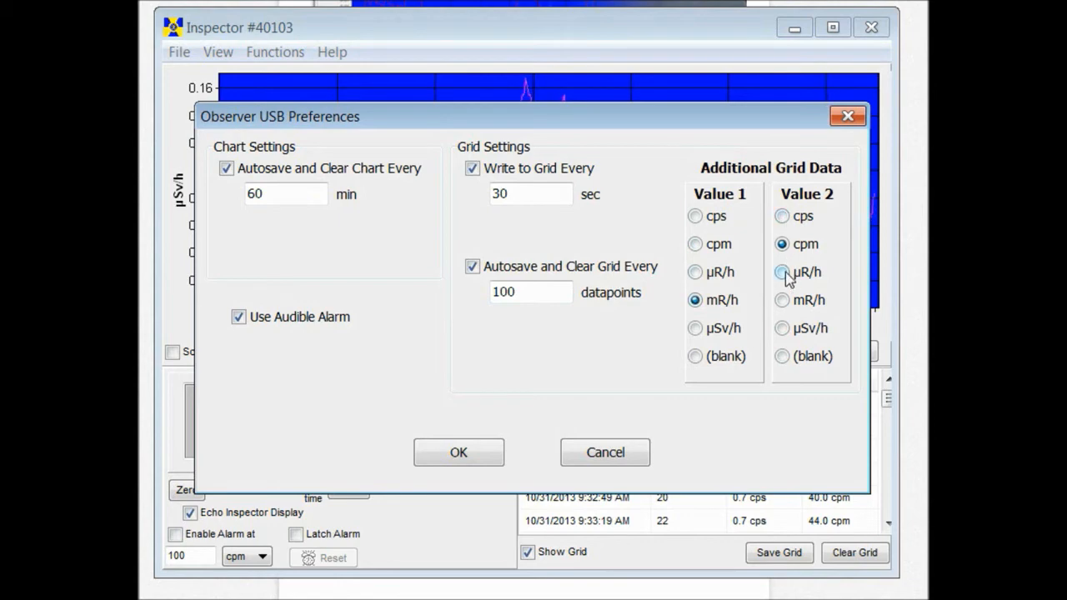
left_click(782, 216)
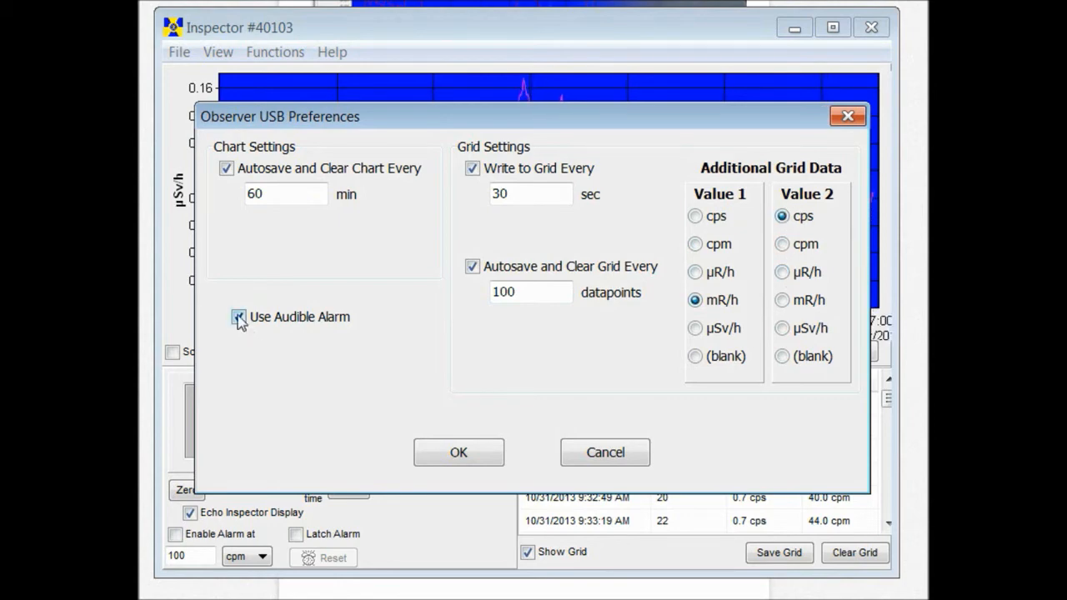
left_click(239, 317)
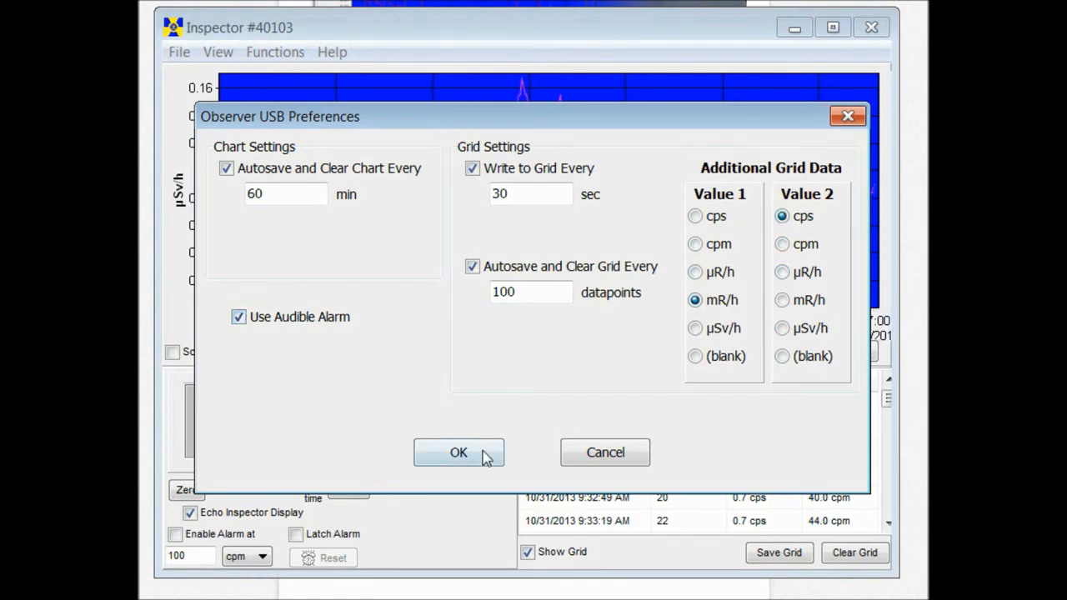
Apply the preferences and enable the rate alarm at 100 µR/h.
left_click(458, 452)
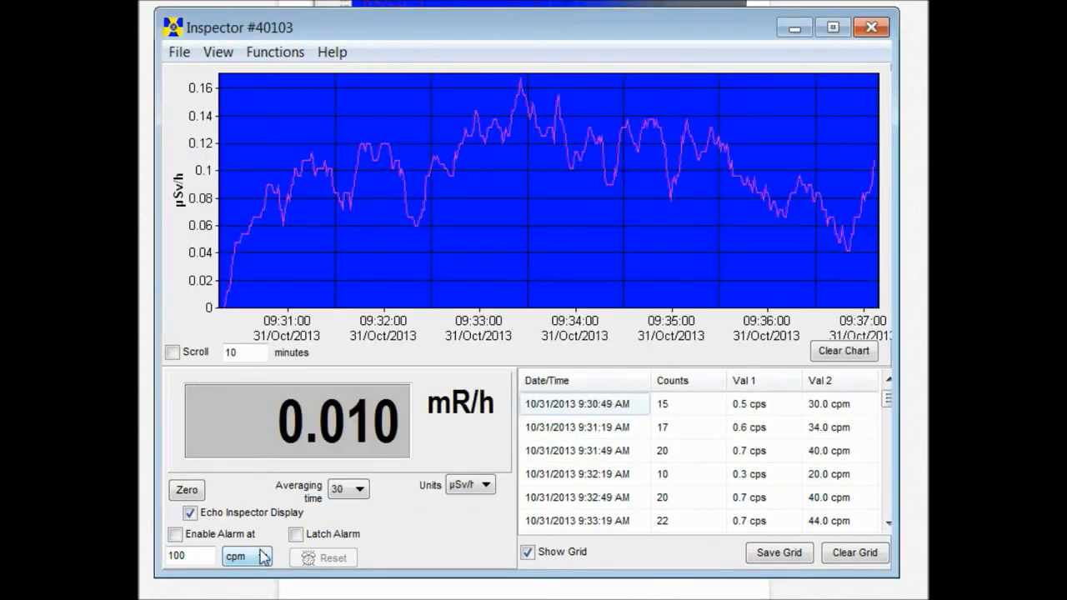
left_click(175, 534)
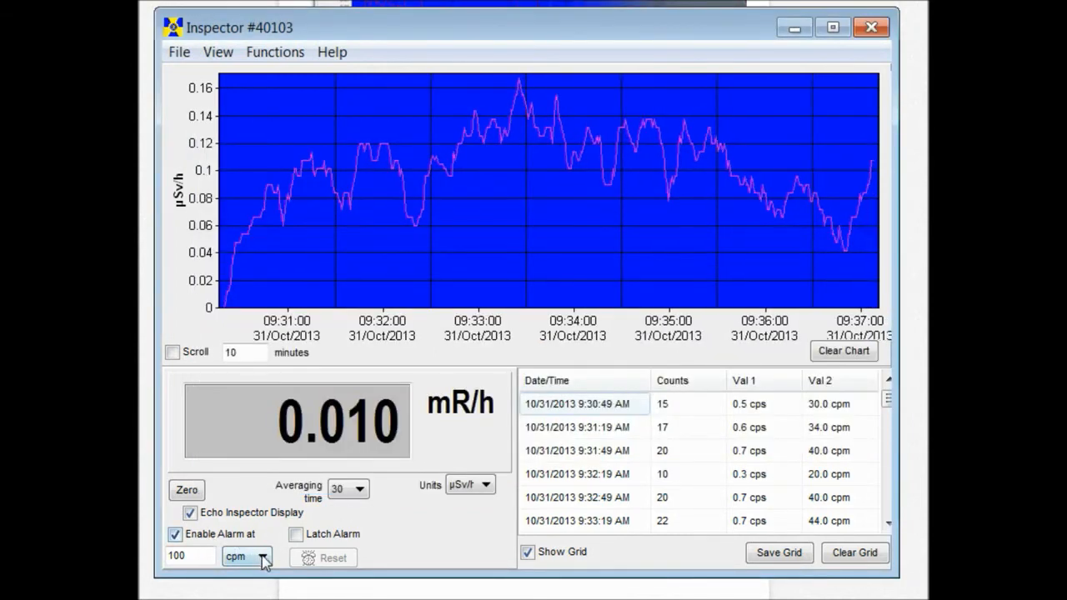
left_click(261, 556)
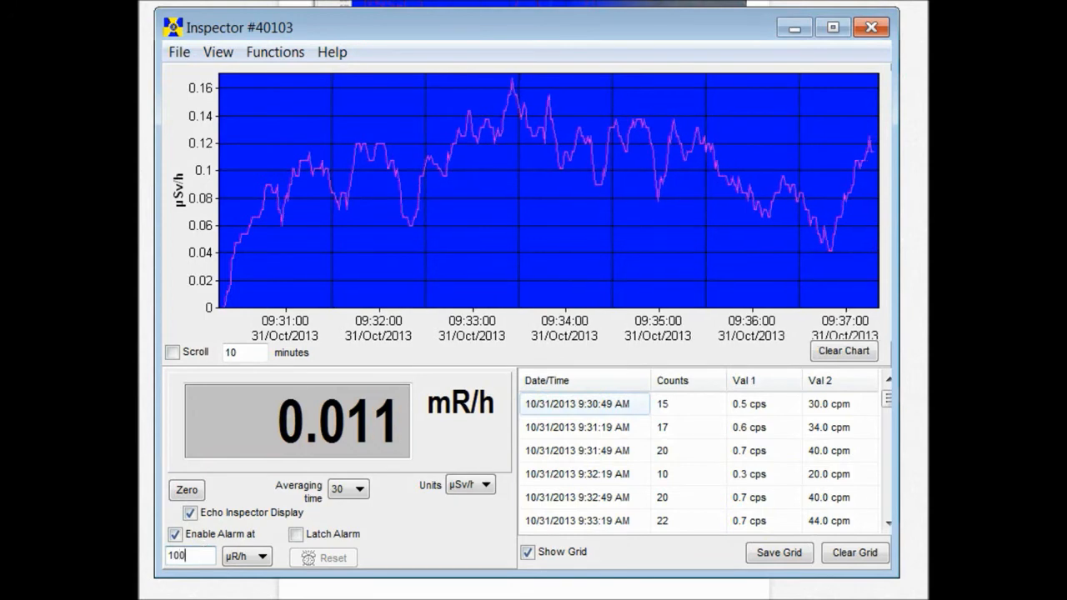
Open the Cal Panel showing 3340 cpm per mR/h and select the C-14 efficiency.
left_click(217, 52)
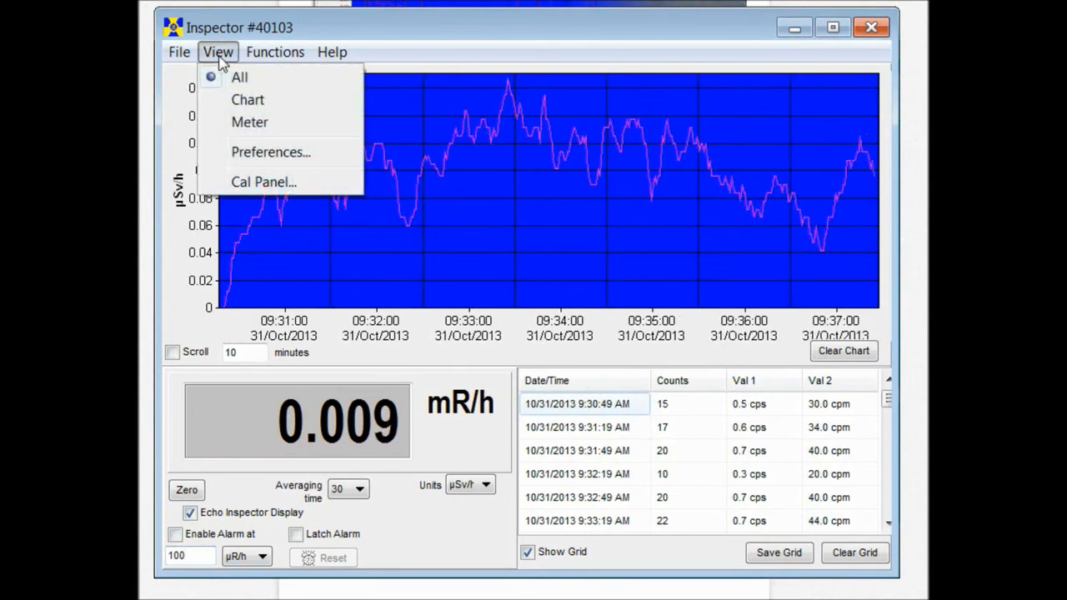
left_click(263, 182)
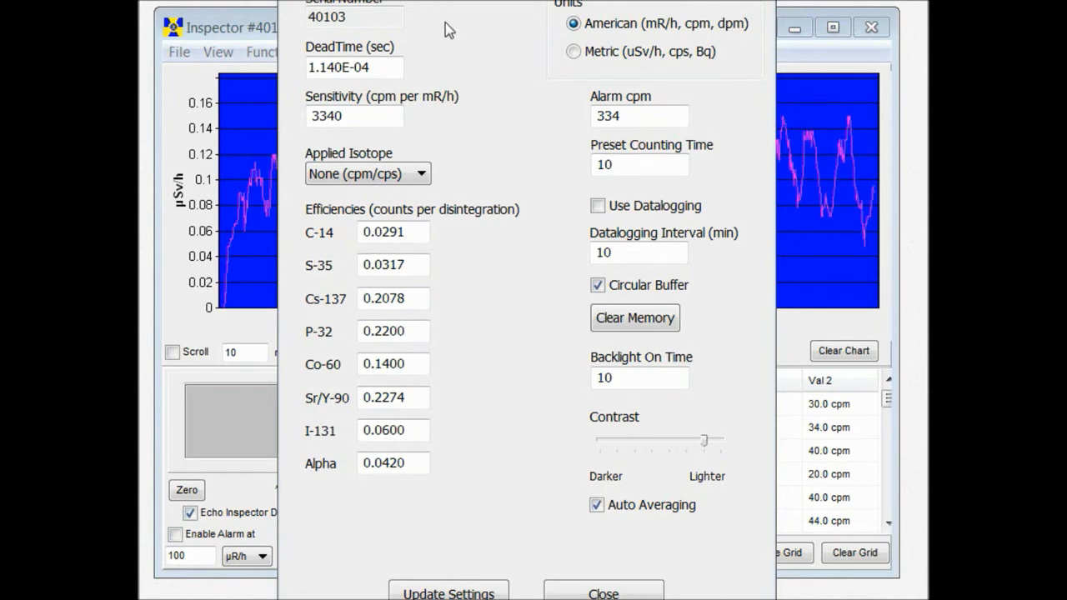
mouse_move(357, 96)
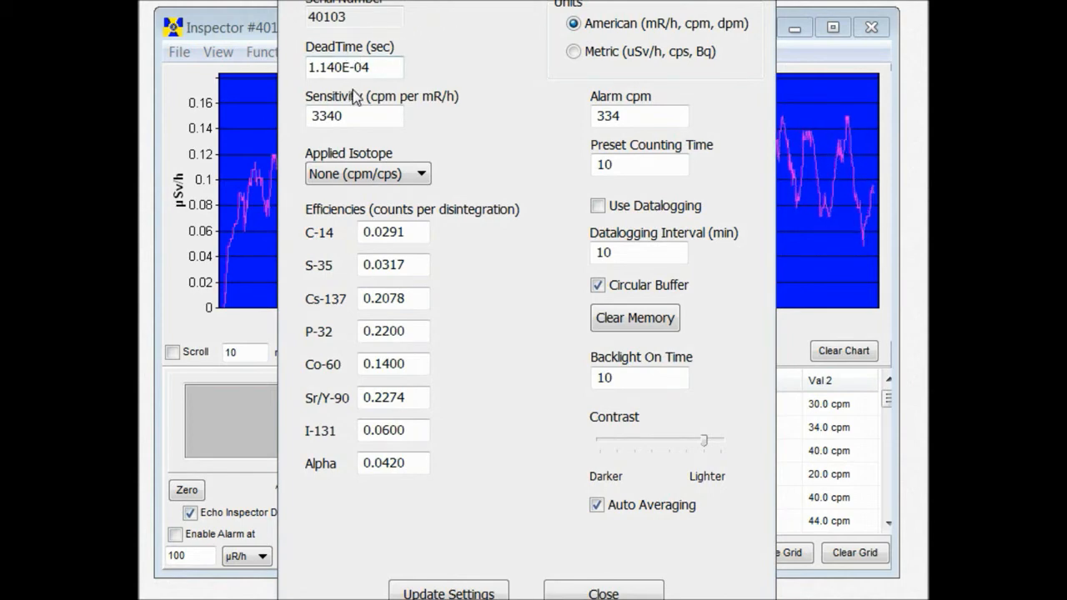
mouse_move(442, 121)
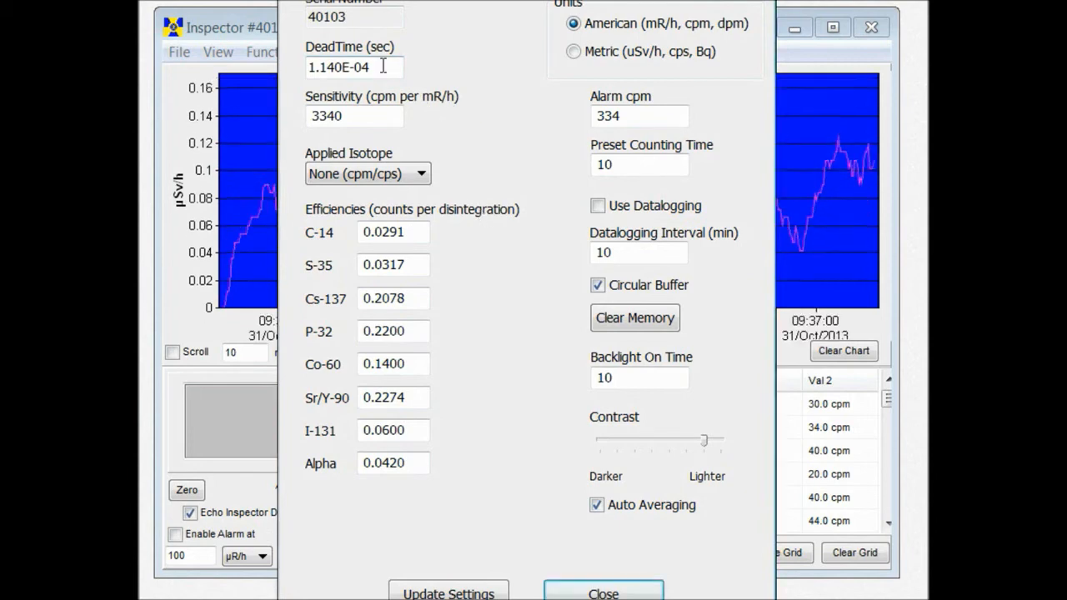
mouse_move(474, 103)
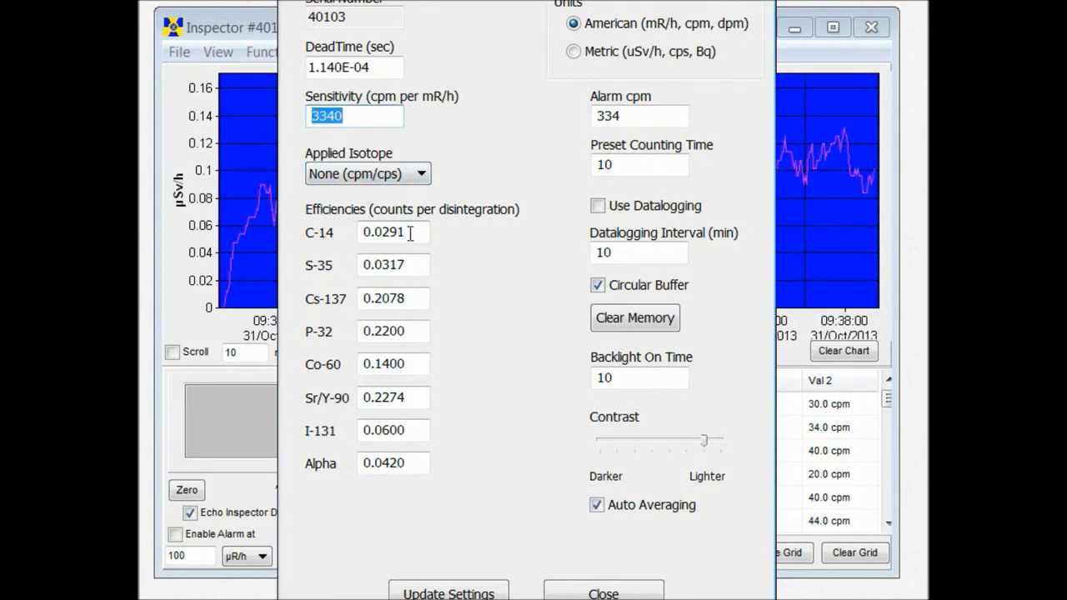
left_click(392, 231)
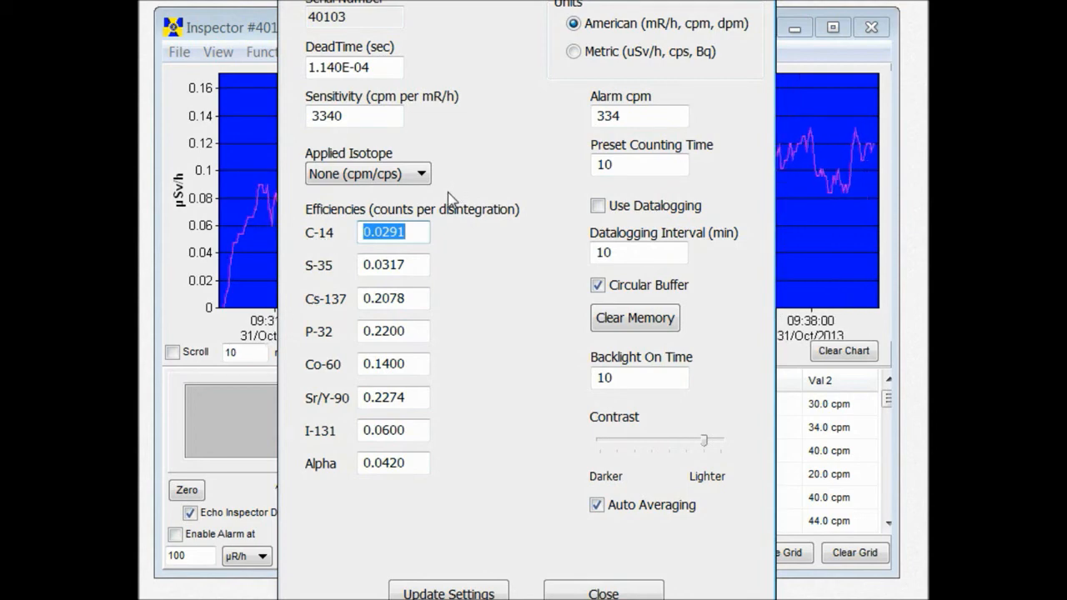
mouse_move(417, 233)
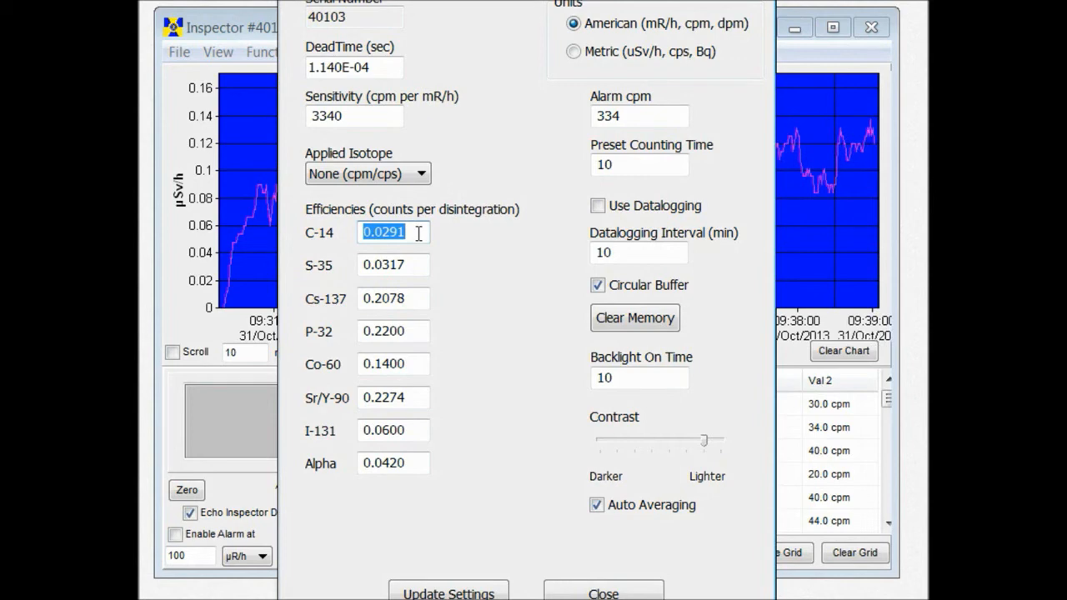
mouse_move(332, 241)
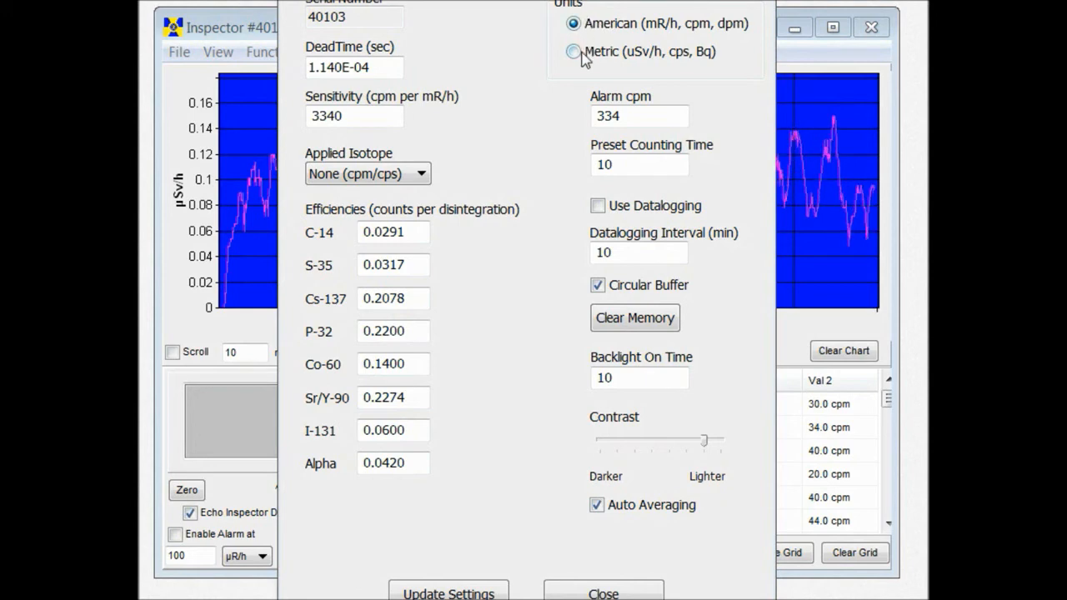
Enable Use Datalogging in the Cal Panel with a 10-minute logging interval.
left_click(639, 116)
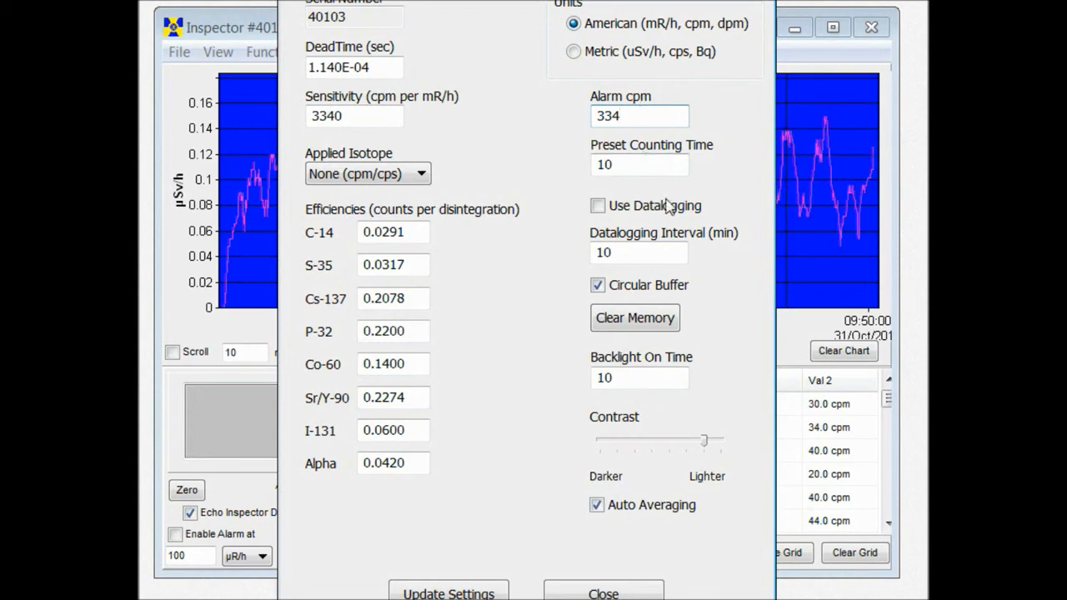
left_click(598, 206)
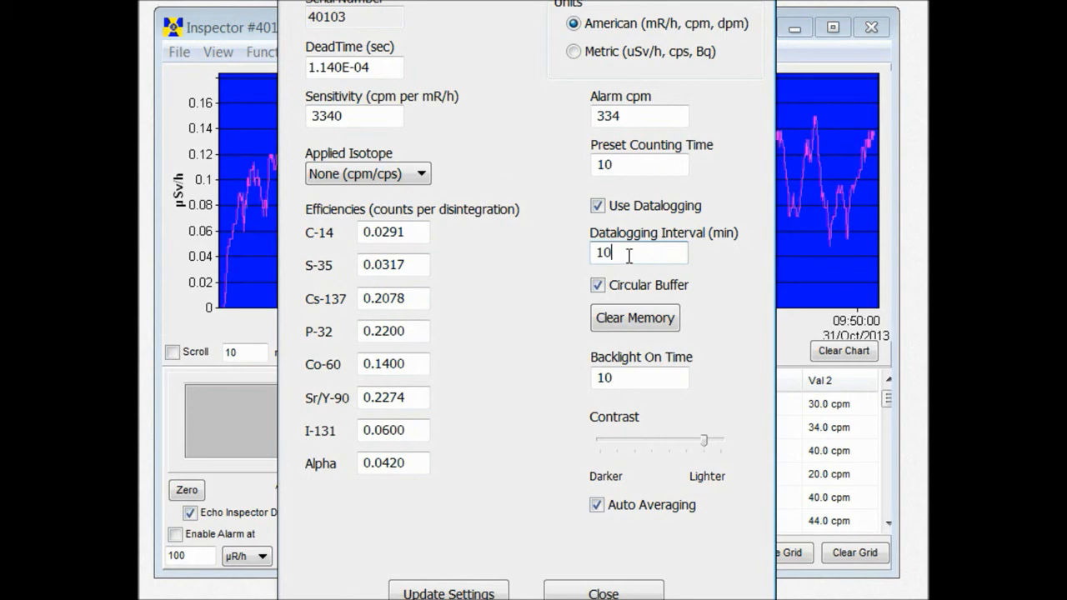
left_click(639, 377)
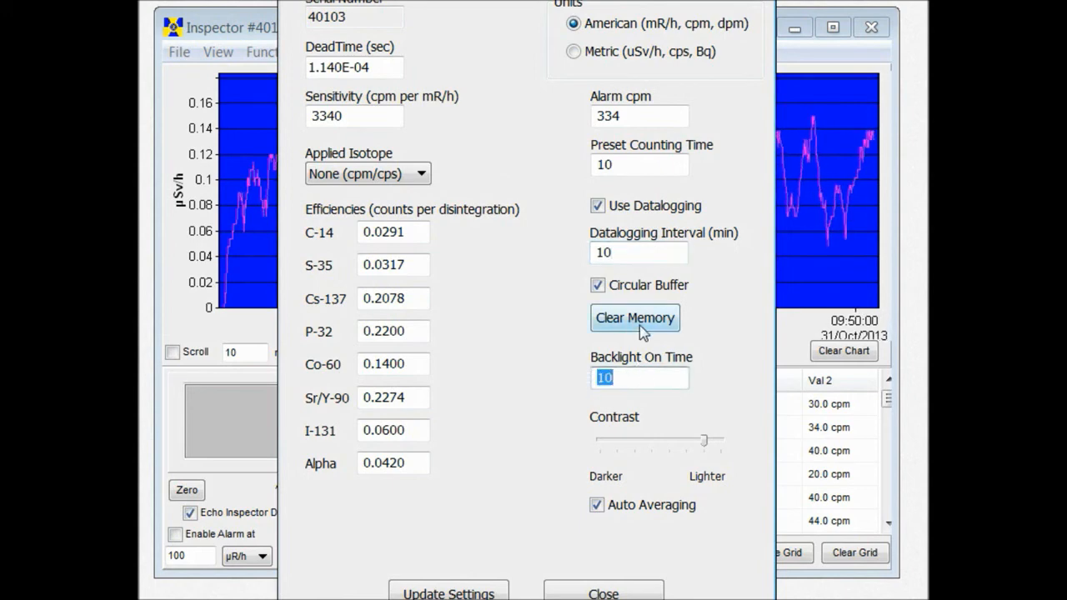
mouse_move(681, 477)
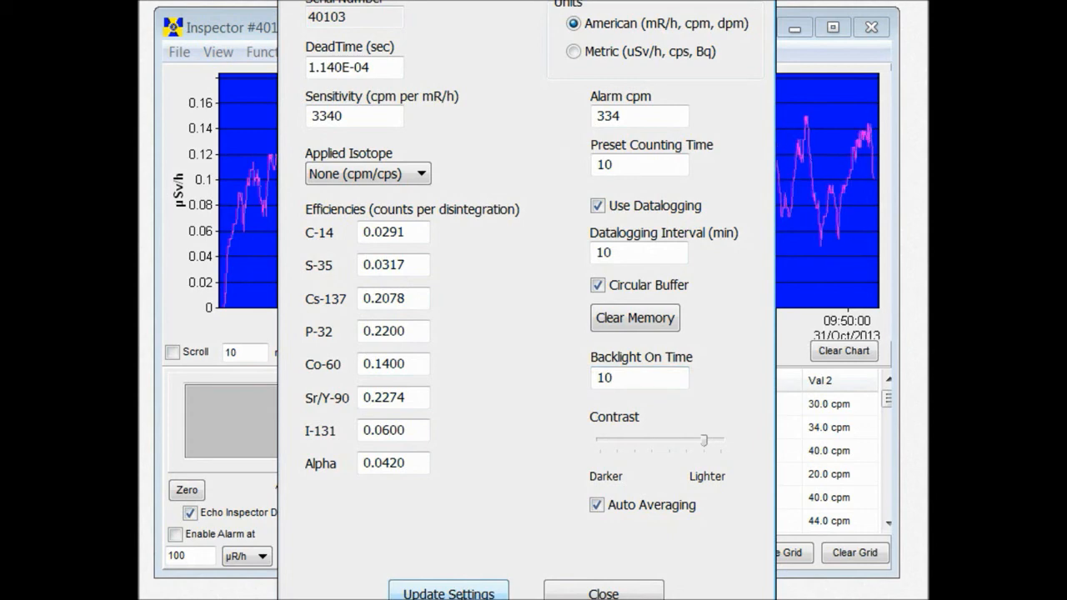
Send calibration settings to the instrument, sync its clock to the PC, and retrieve memory.
left_click(274, 52)
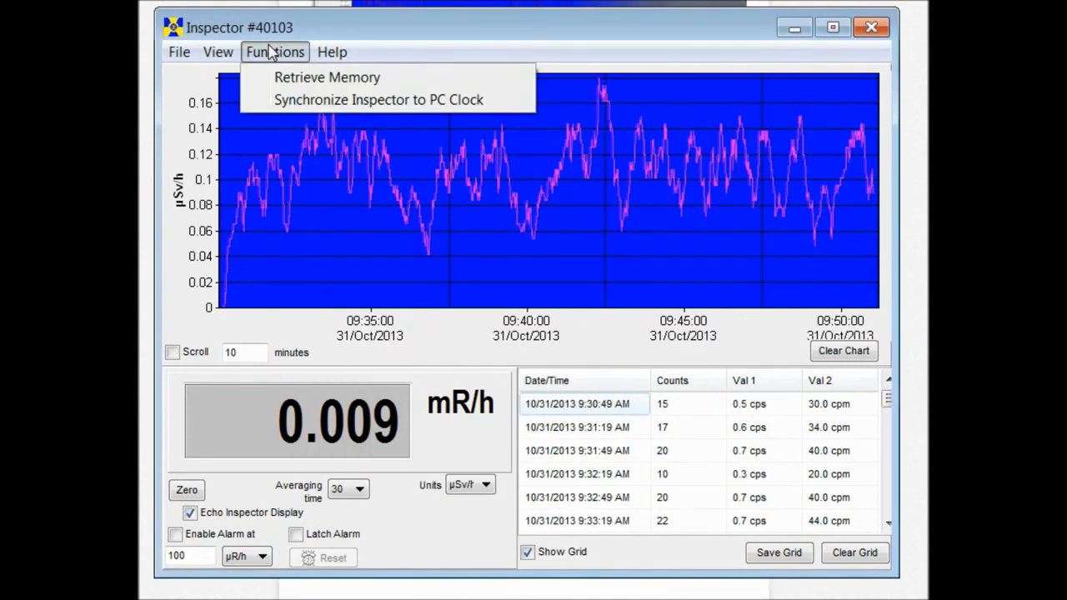
mouse_move(326, 77)
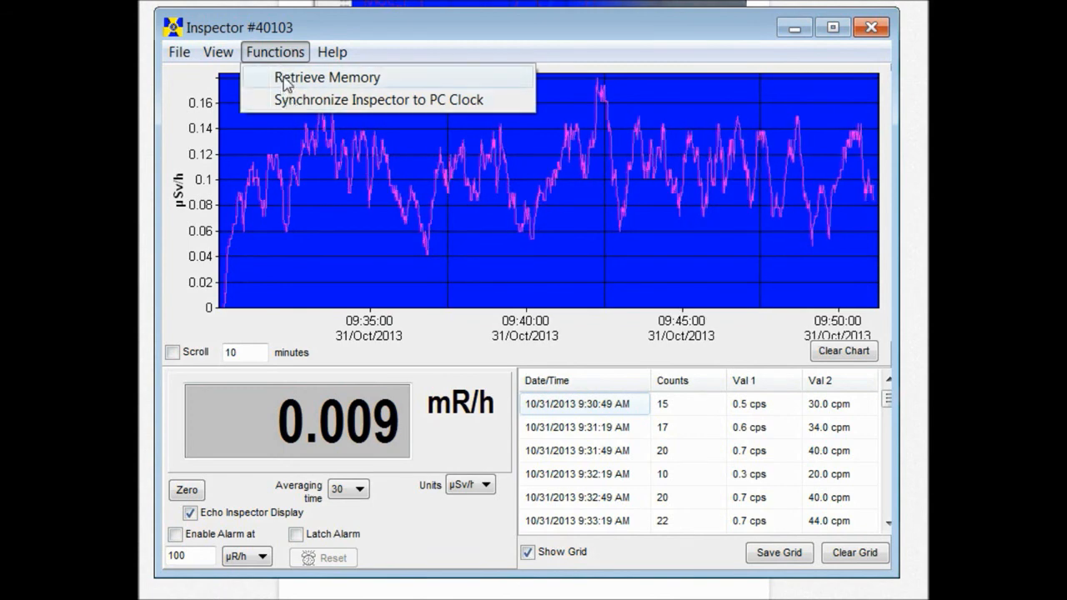
left_click(537, 250)
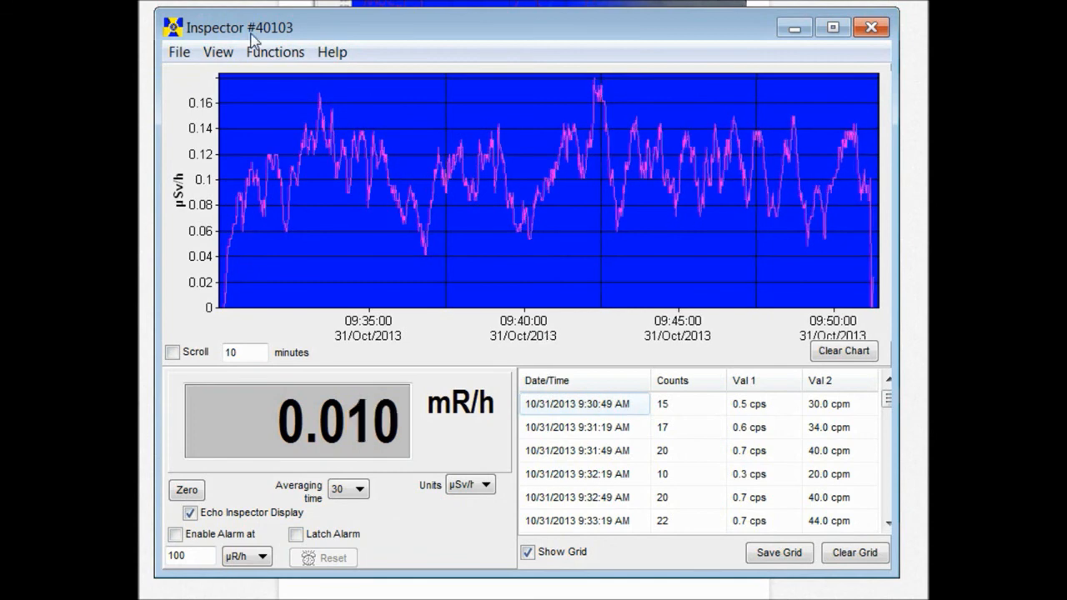
left_click(274, 52)
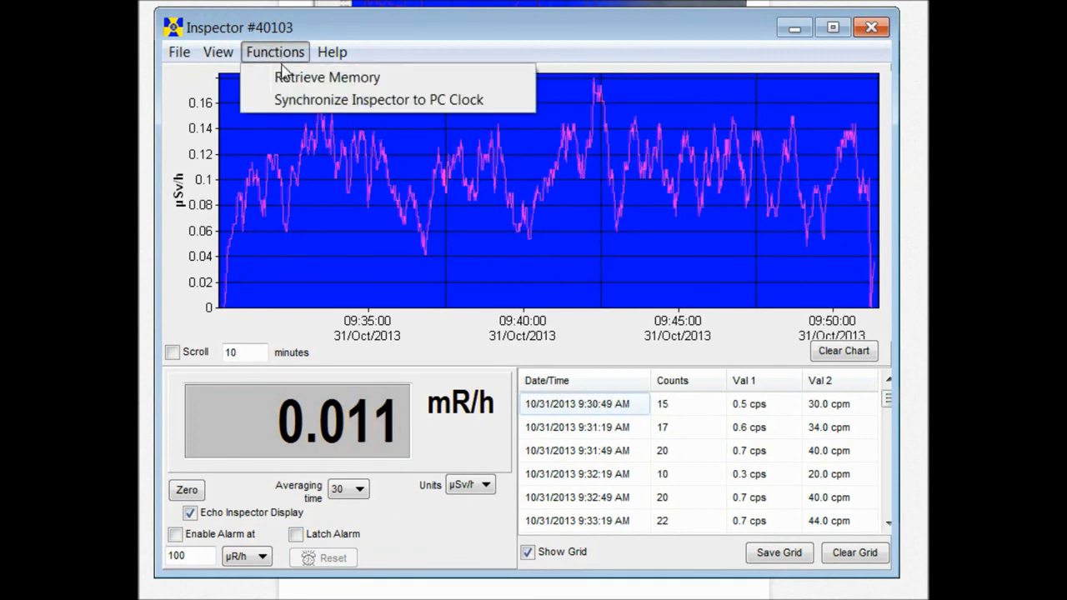
left_click(327, 76)
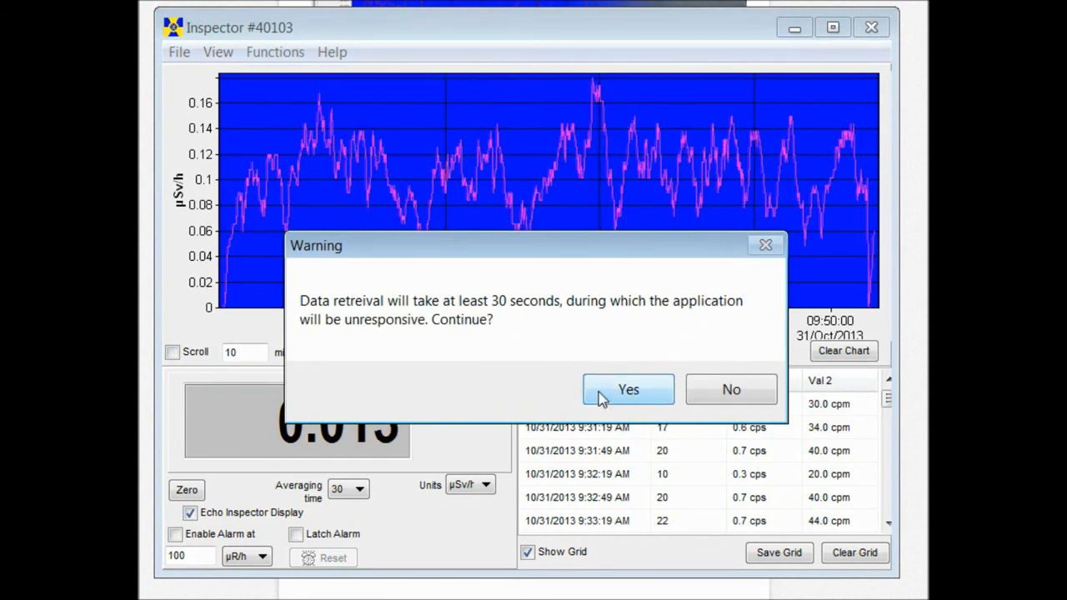
Retrieve the instrument's power-on memory log and save it as a text file in the Observer USB Data folder.
left_click(627, 390)
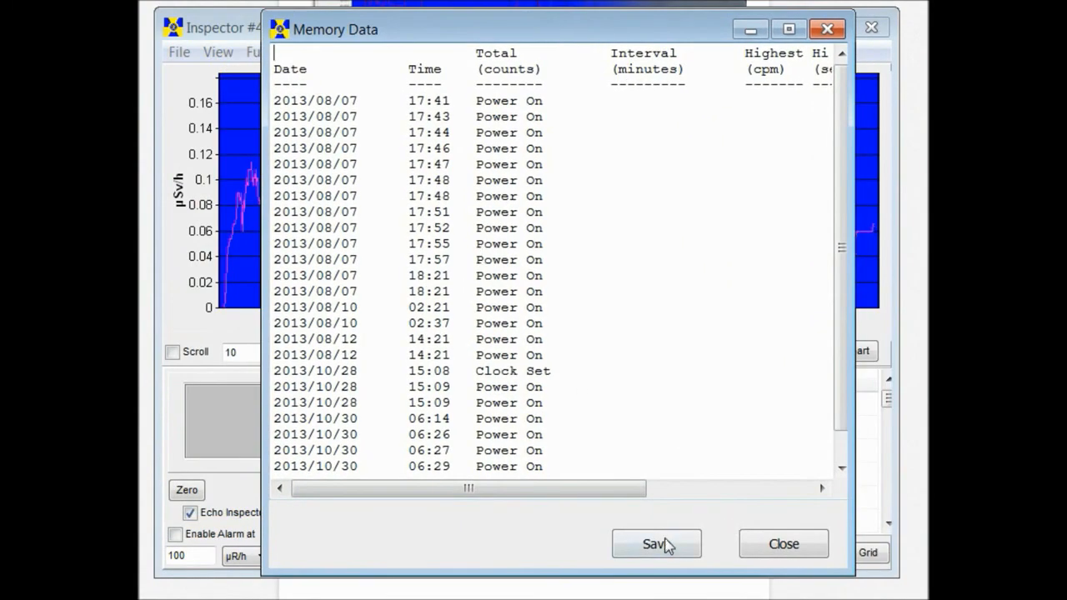
left_click(656, 543)
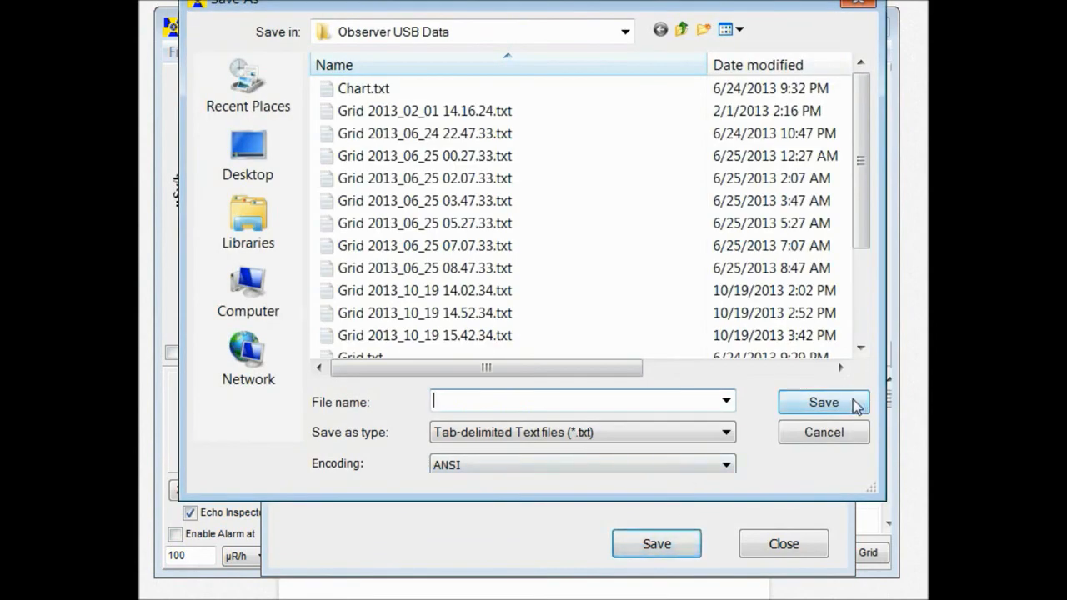
left_click(823, 432)
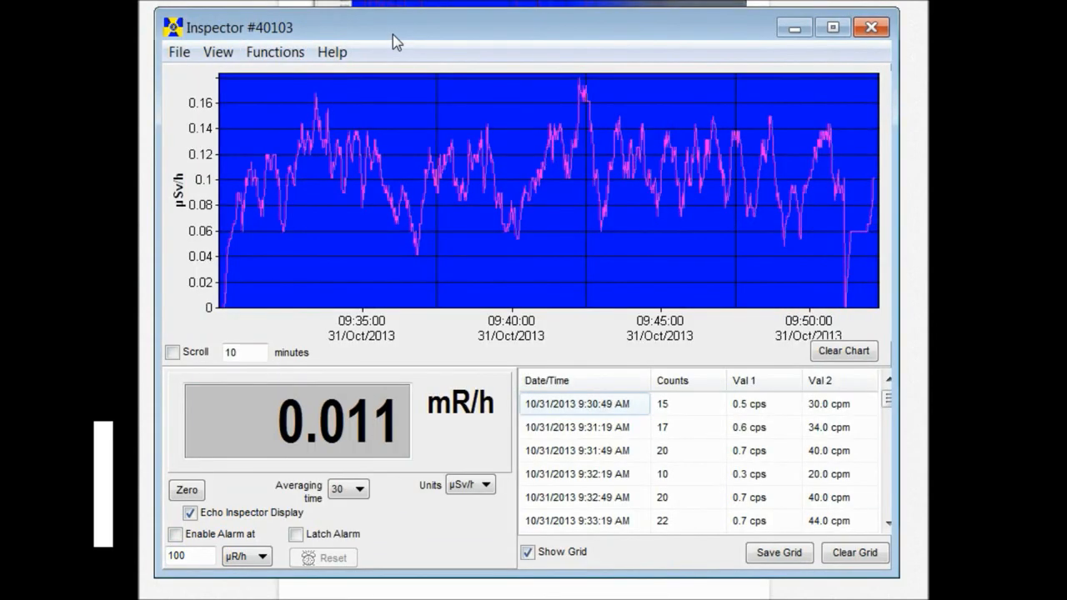